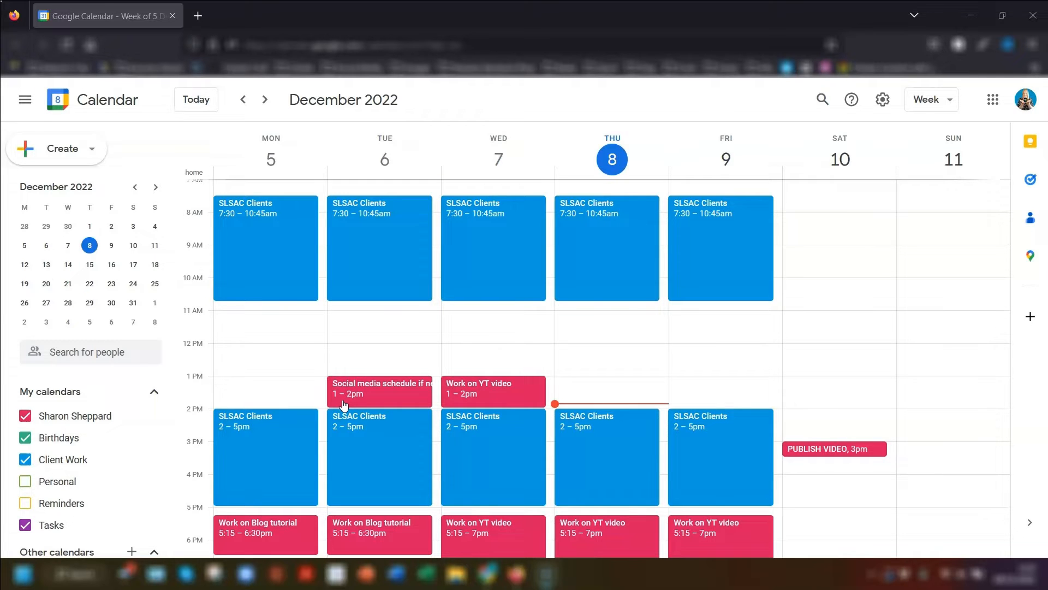
Step: Title the new event 'Weekly' and set it to end at 12:00pm on Monday 19 December
text(Weekly)
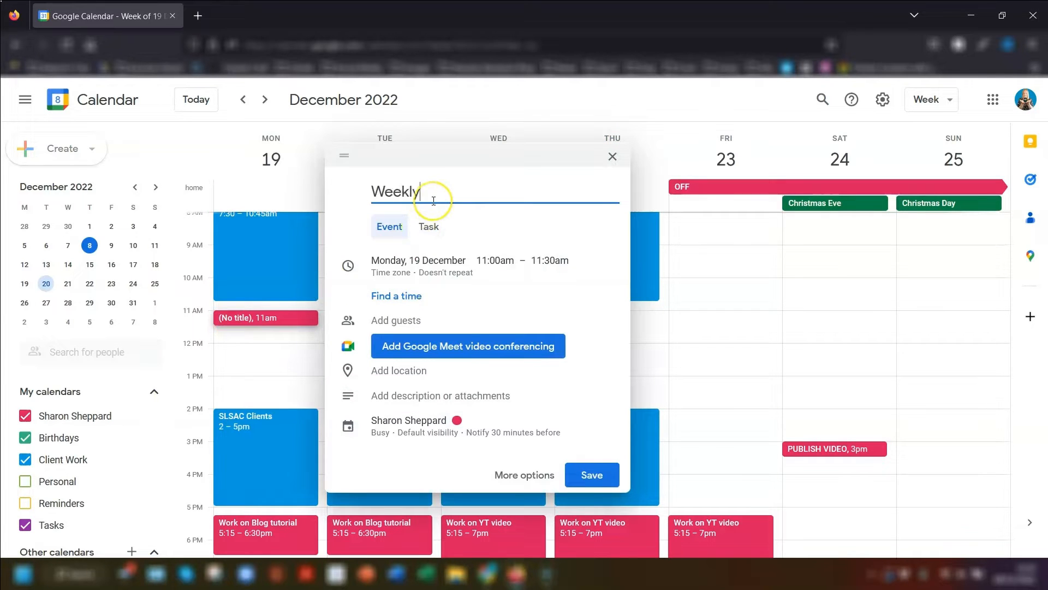
click(543, 260)
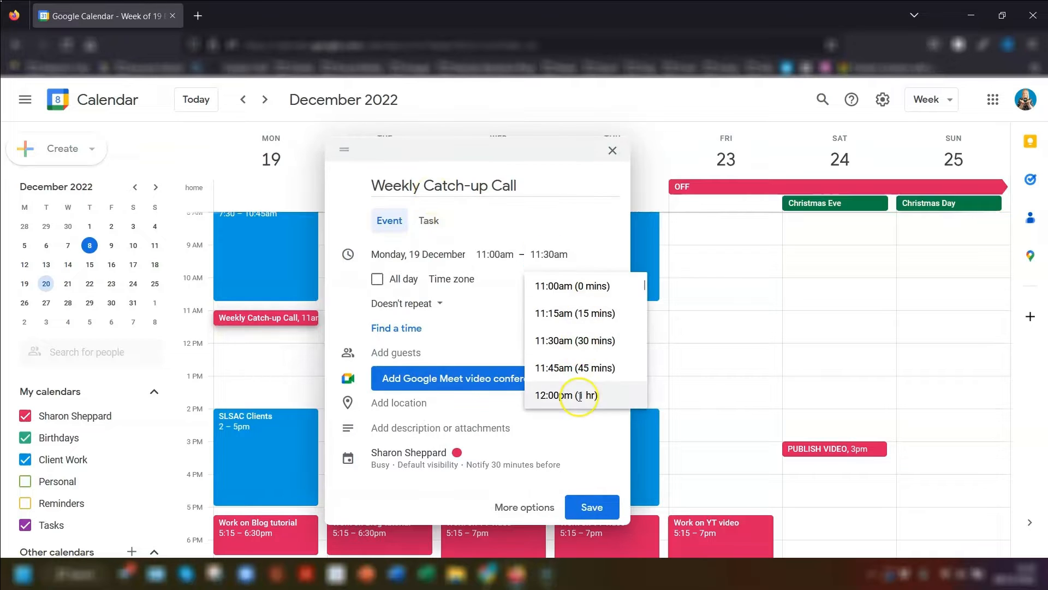
click(571, 395)
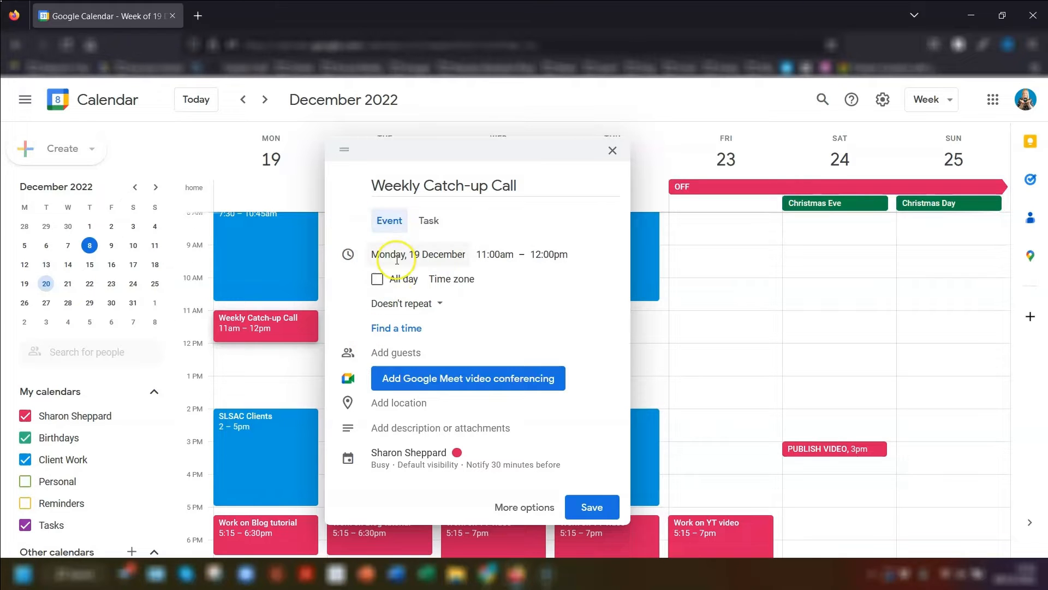
mouse_move(482, 294)
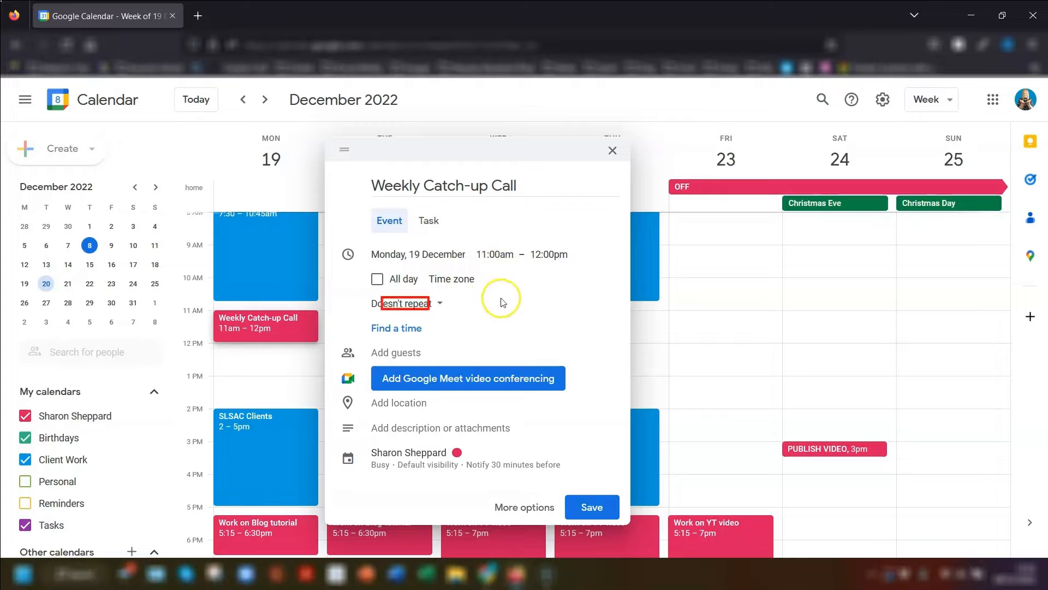
mouse_move(435, 308)
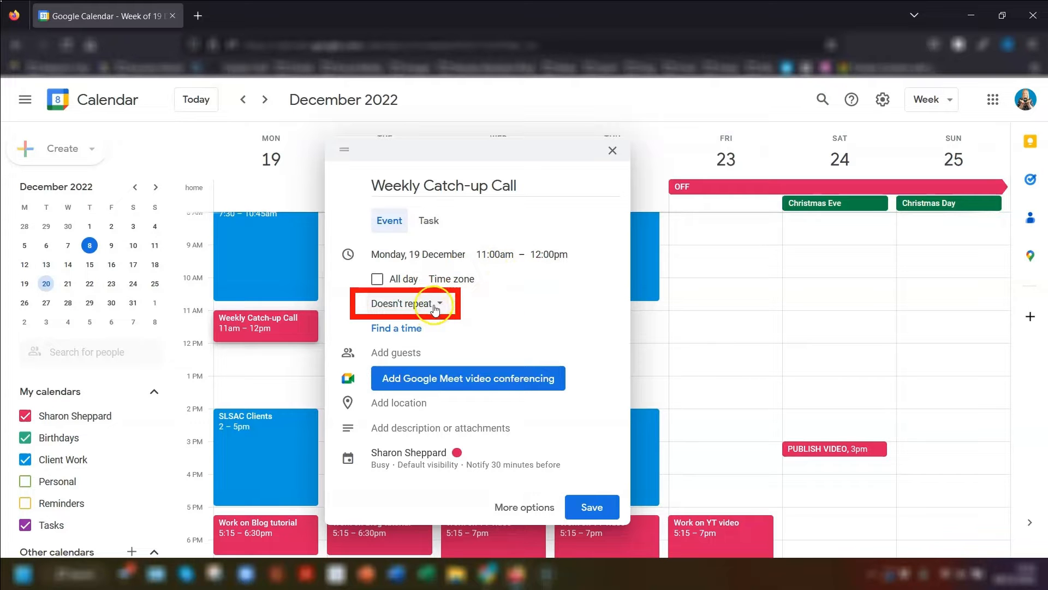
Step: Show the repeat options (daily, weekly, monthly, custom) for the draft event
click(404, 304)
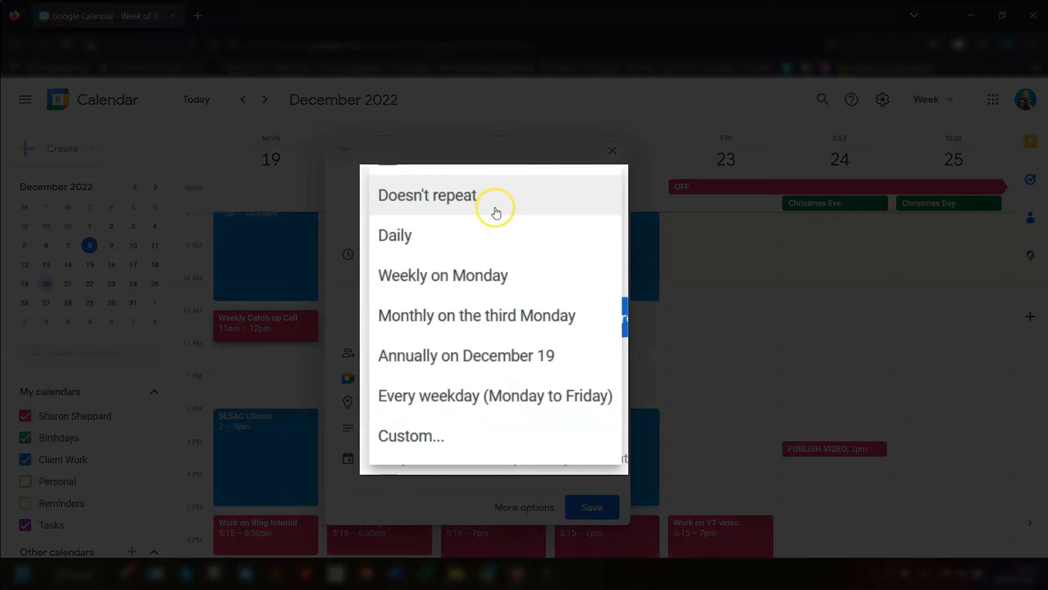
mouse_move(531, 239)
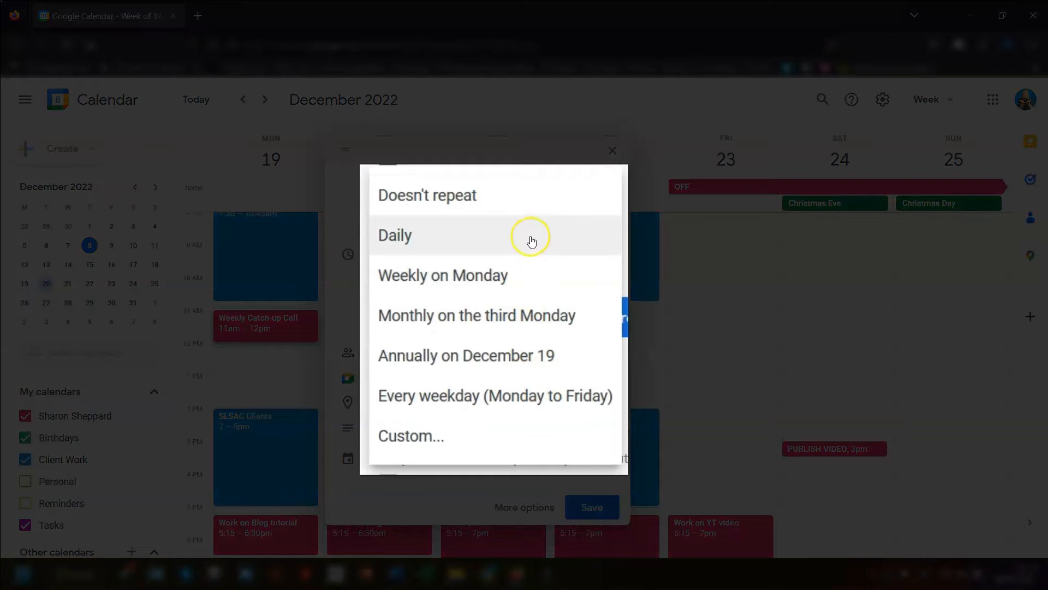
mouse_move(541, 201)
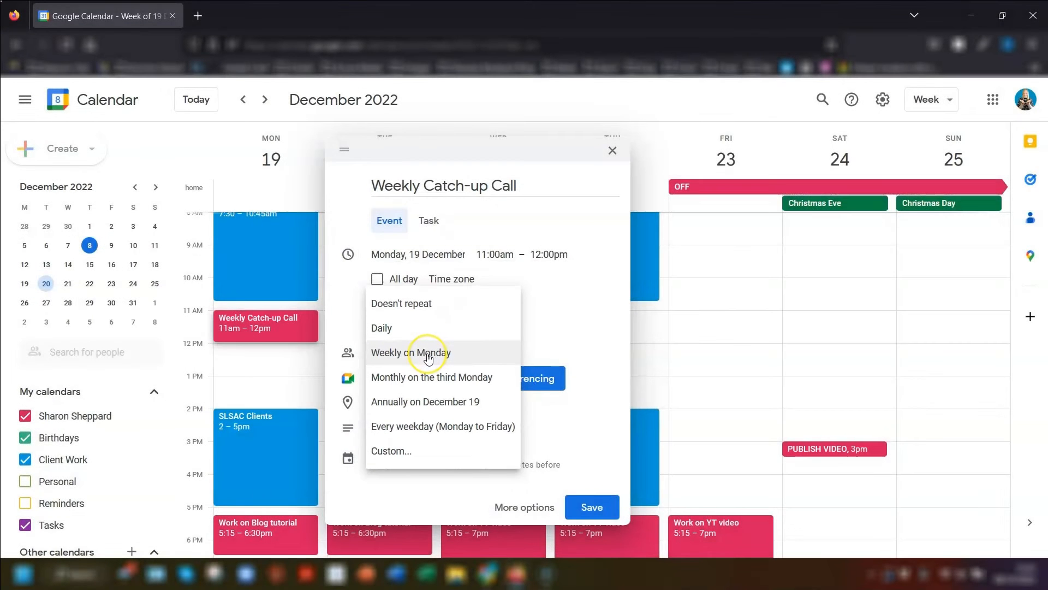
mouse_move(428, 356)
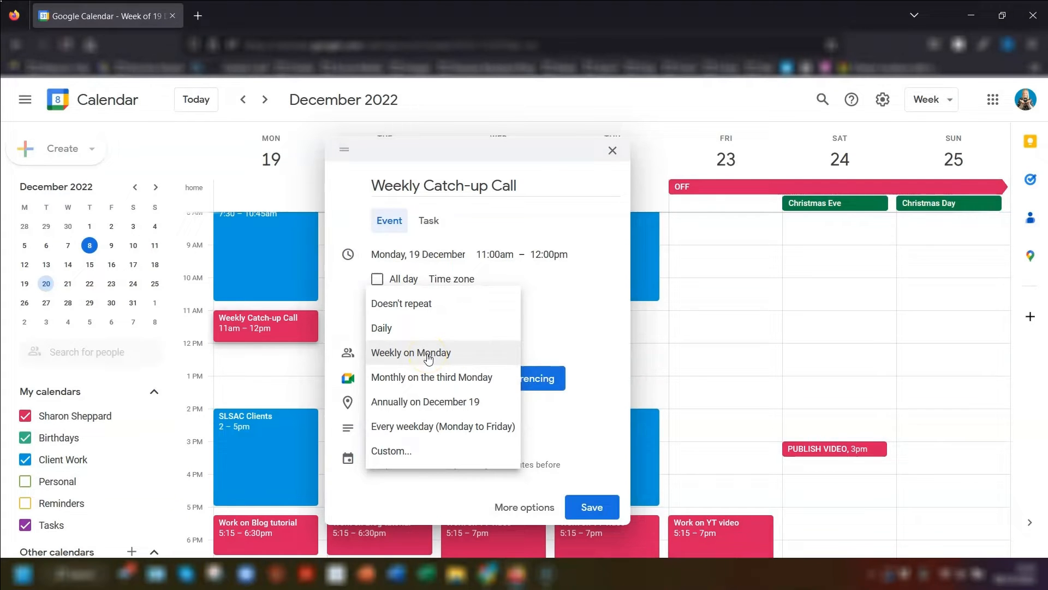
mouse_move(404, 450)
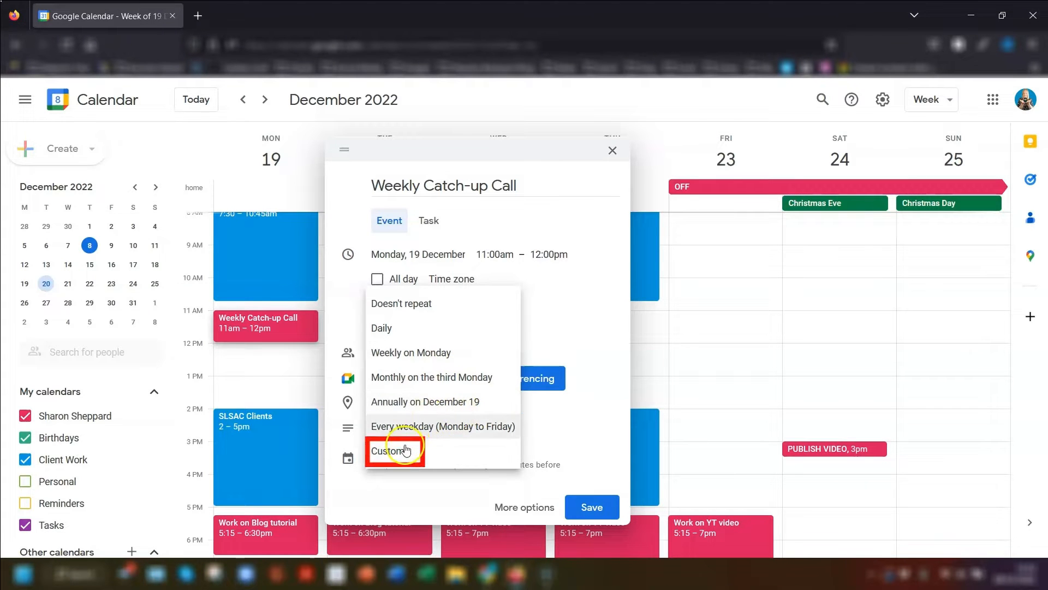
click(390, 450)
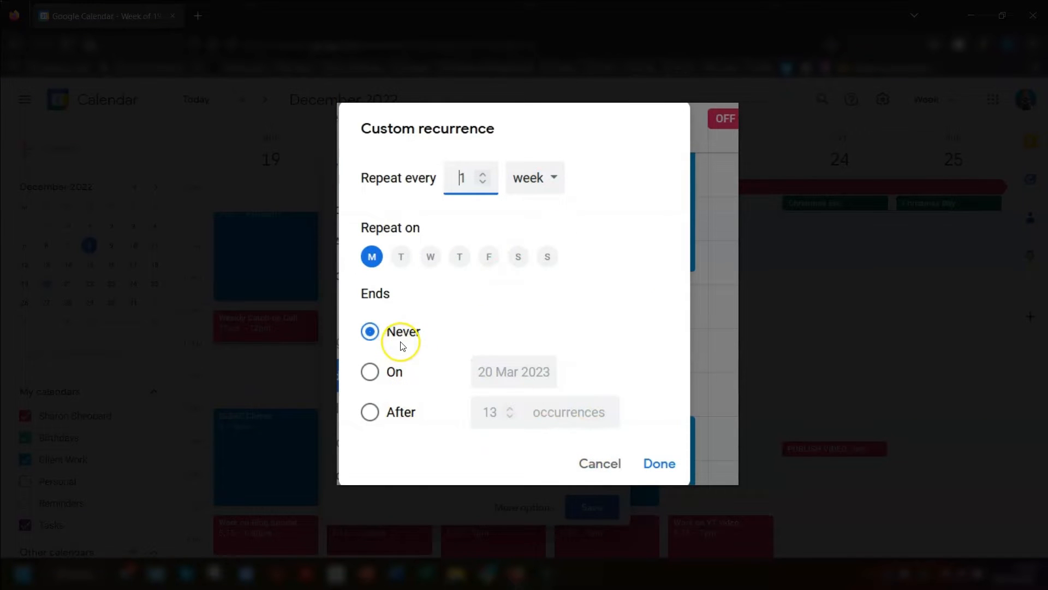
click(371, 371)
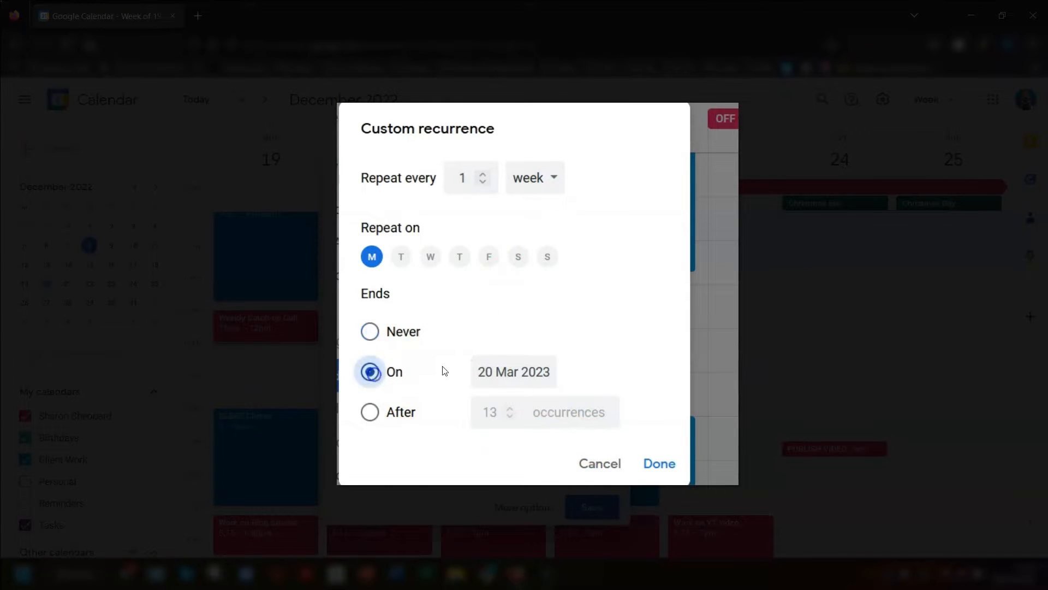
click(513, 371)
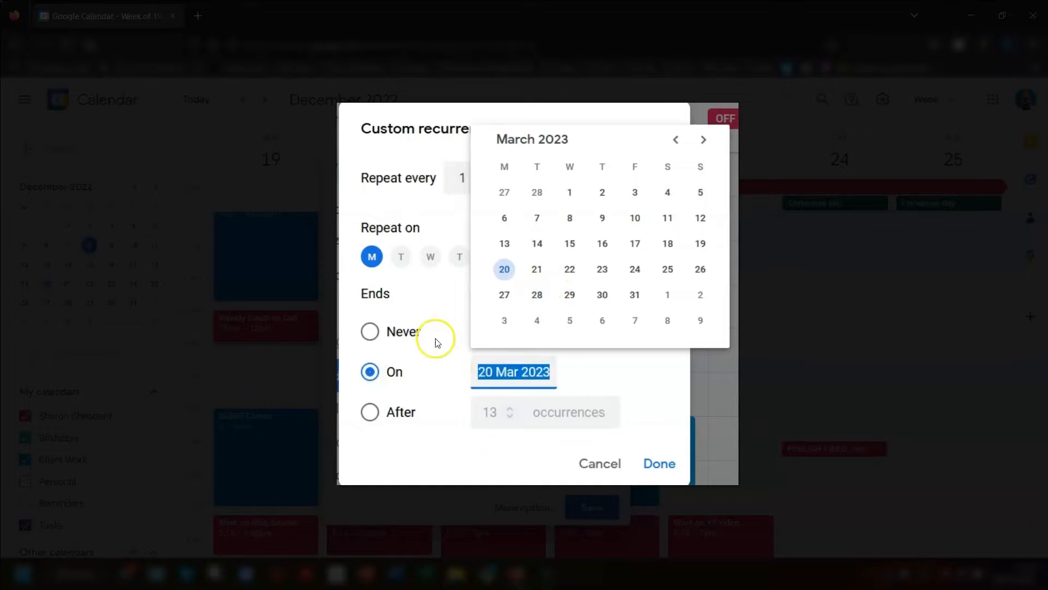
click(384, 409)
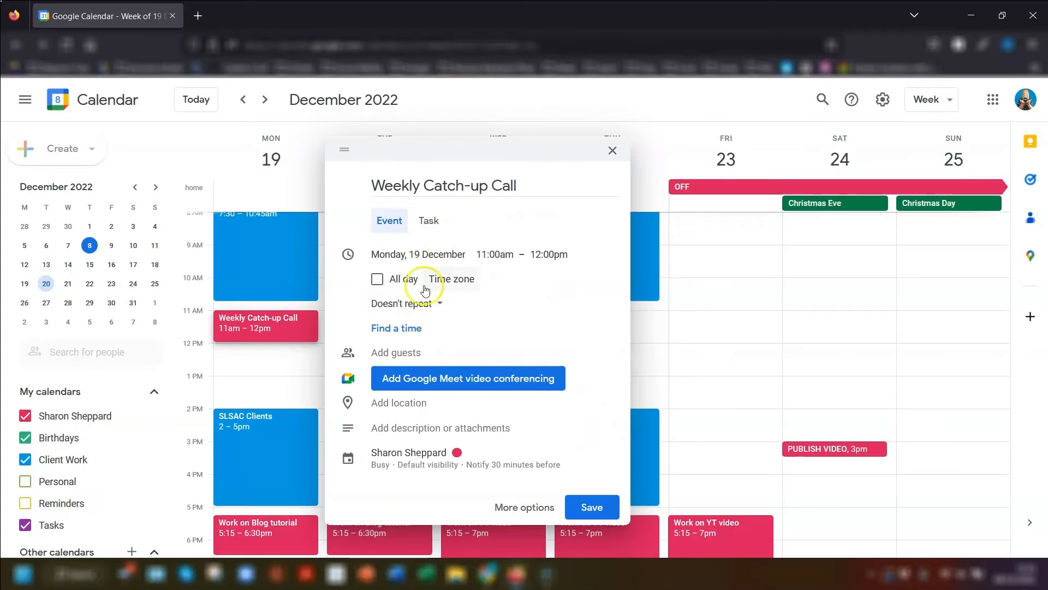
Step: Set the call to repeat weekly on Monday and save it
click(406, 302)
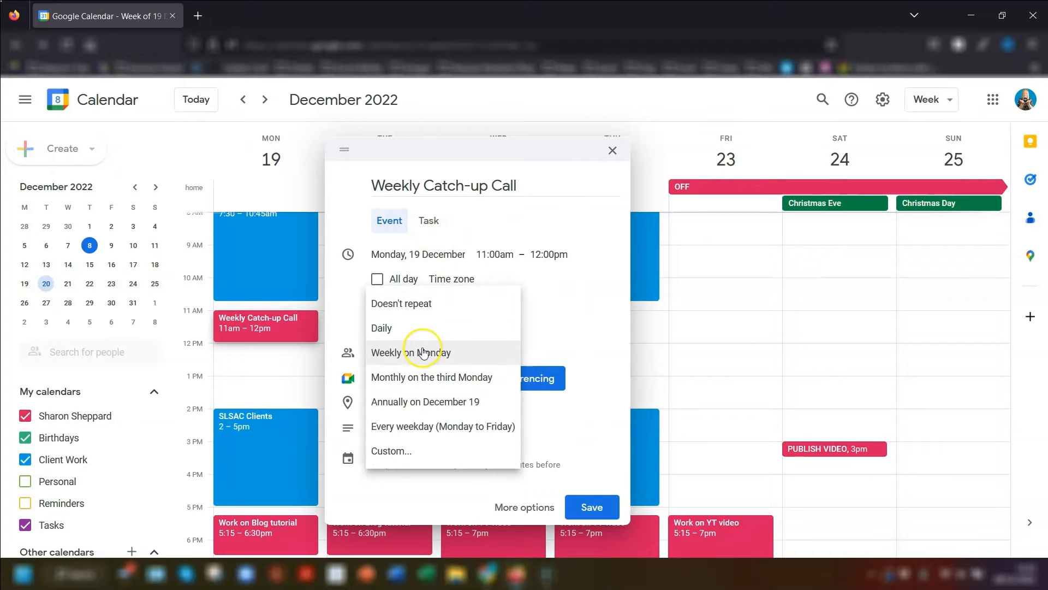
click(409, 353)
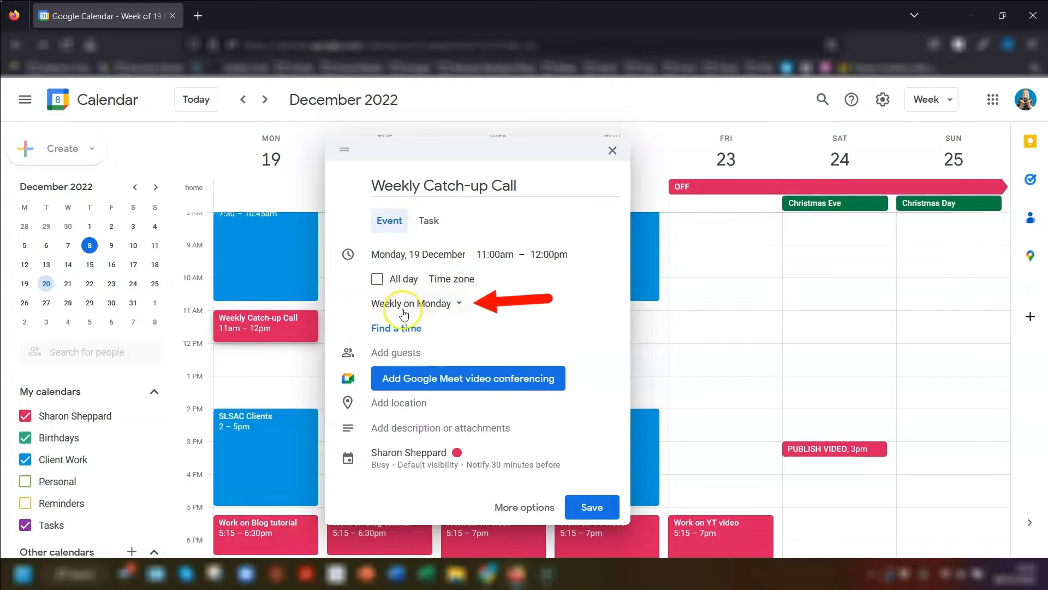
mouse_move(427, 270)
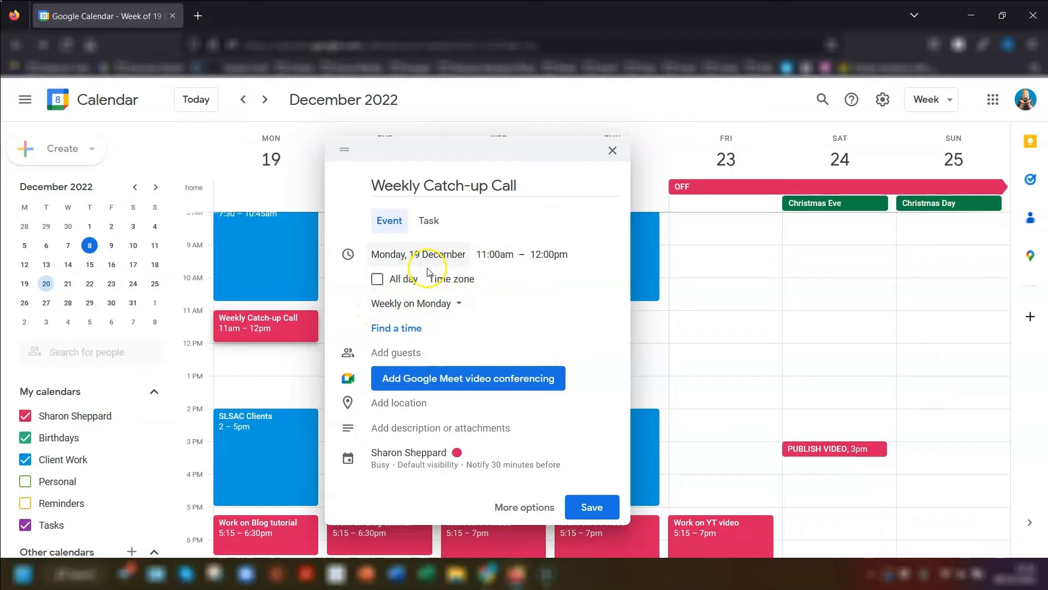
mouse_move(533, 270)
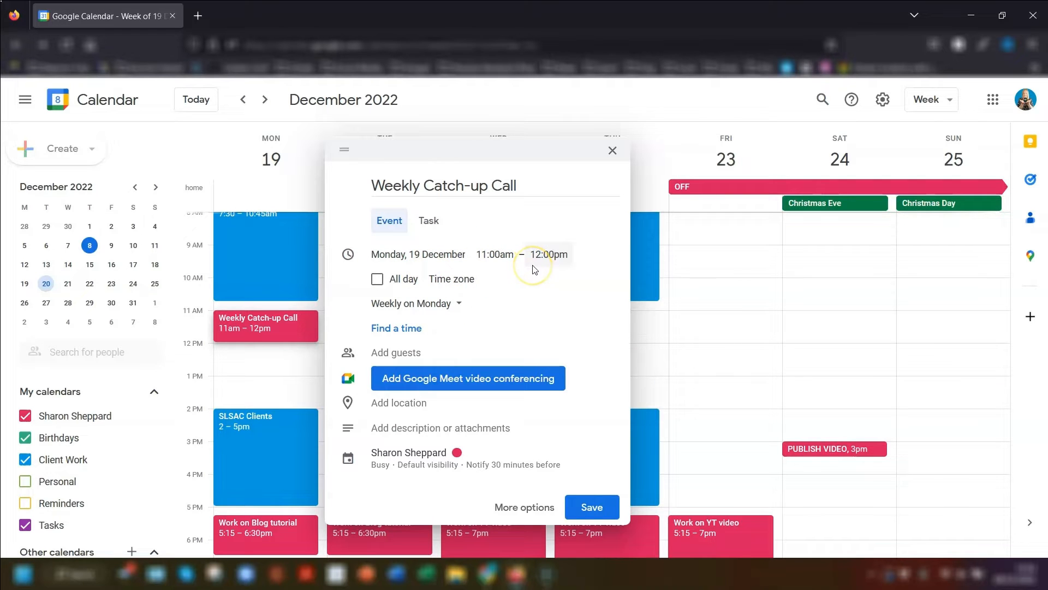
mouse_move(463, 368)
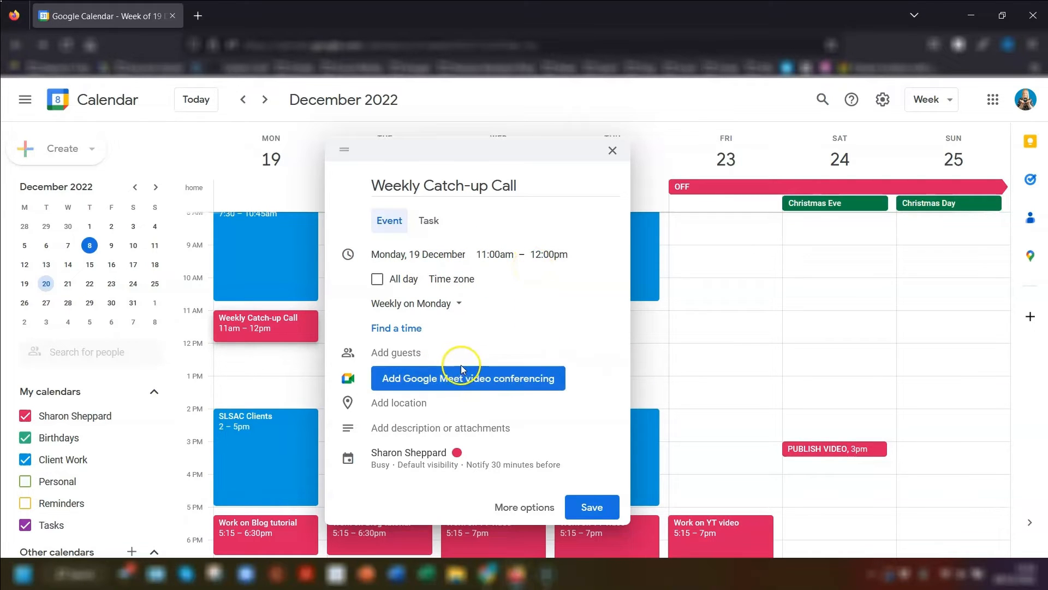
mouse_move(468, 378)
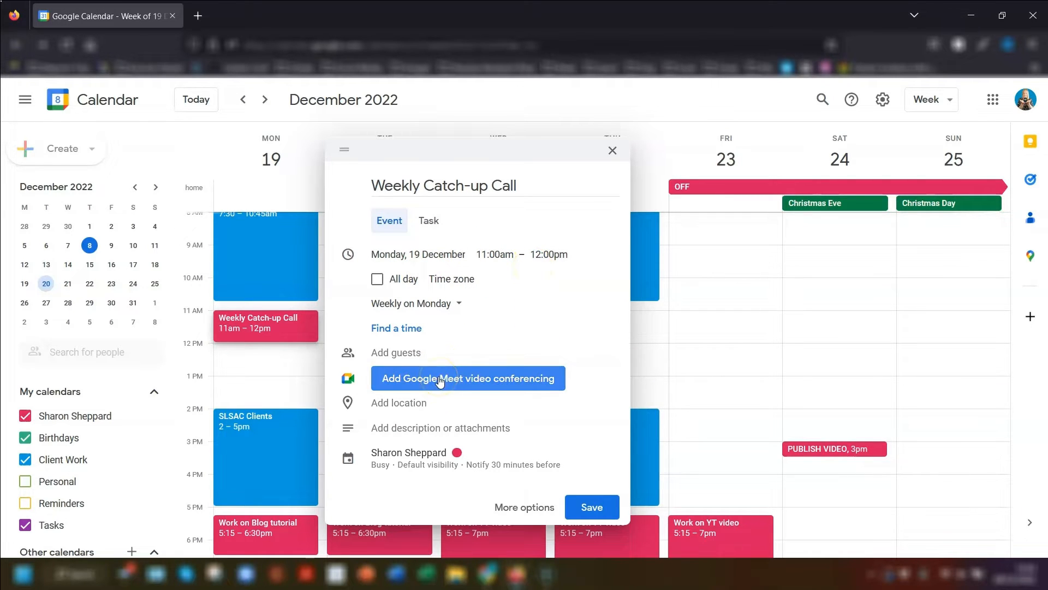
mouse_move(531, 484)
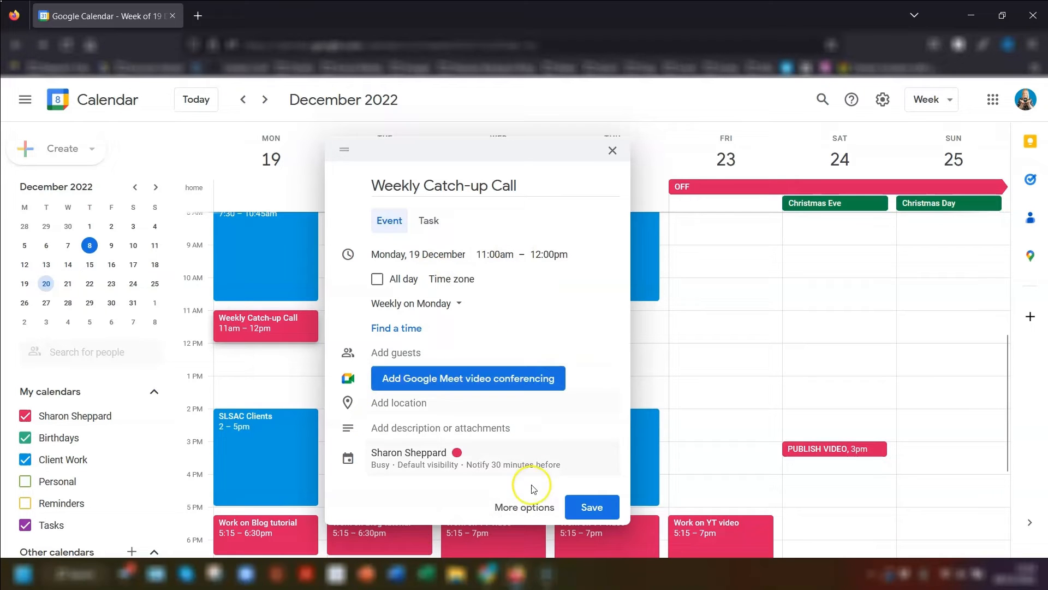
click(590, 506)
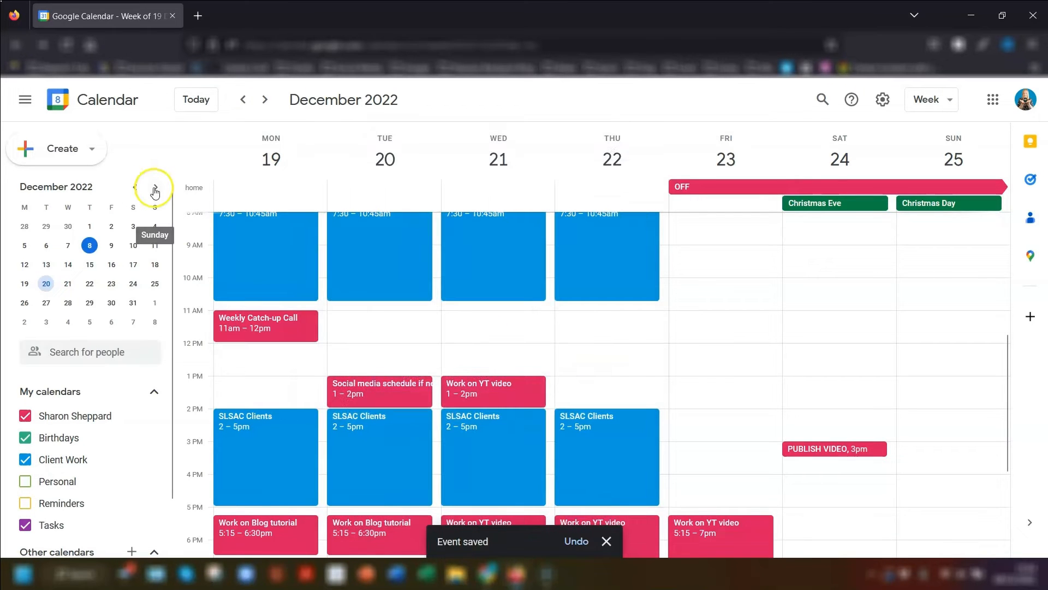
Step: Check the weeks of 16 January and 8 May 2023 for the Monday 11am call
click(154, 187)
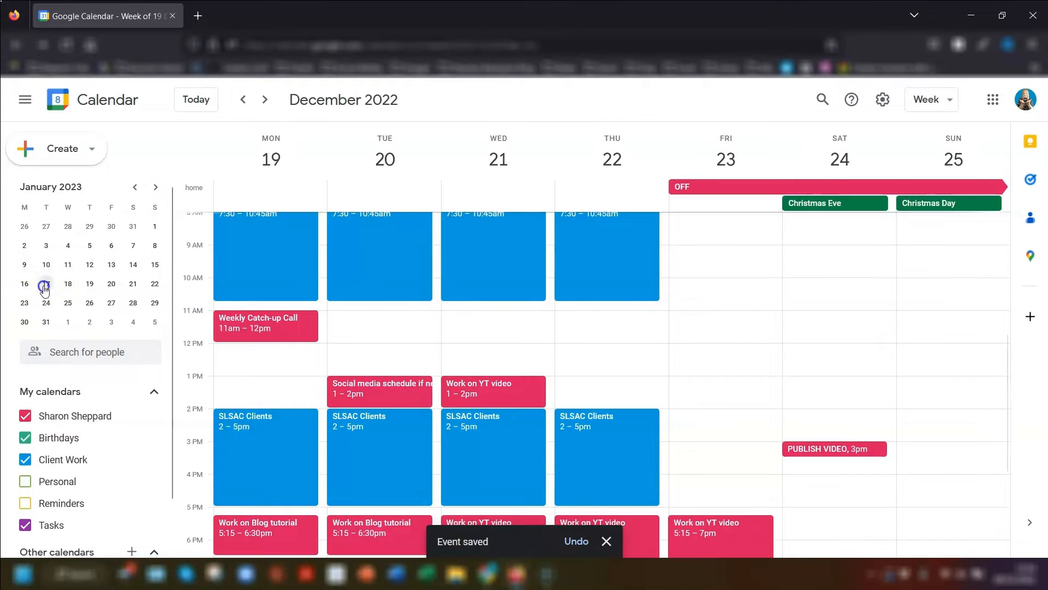
click(45, 284)
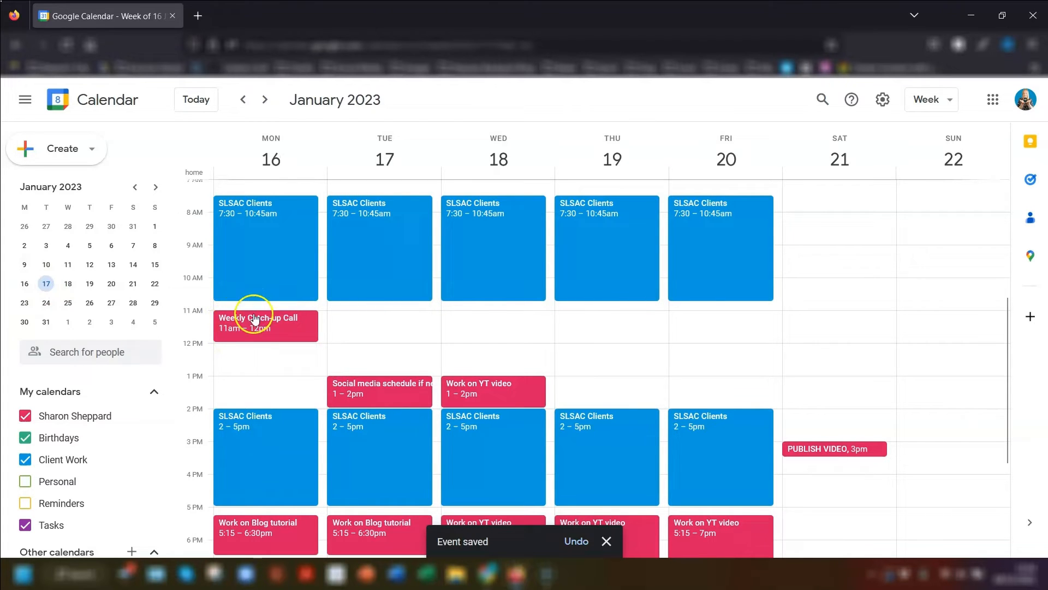
click(155, 186)
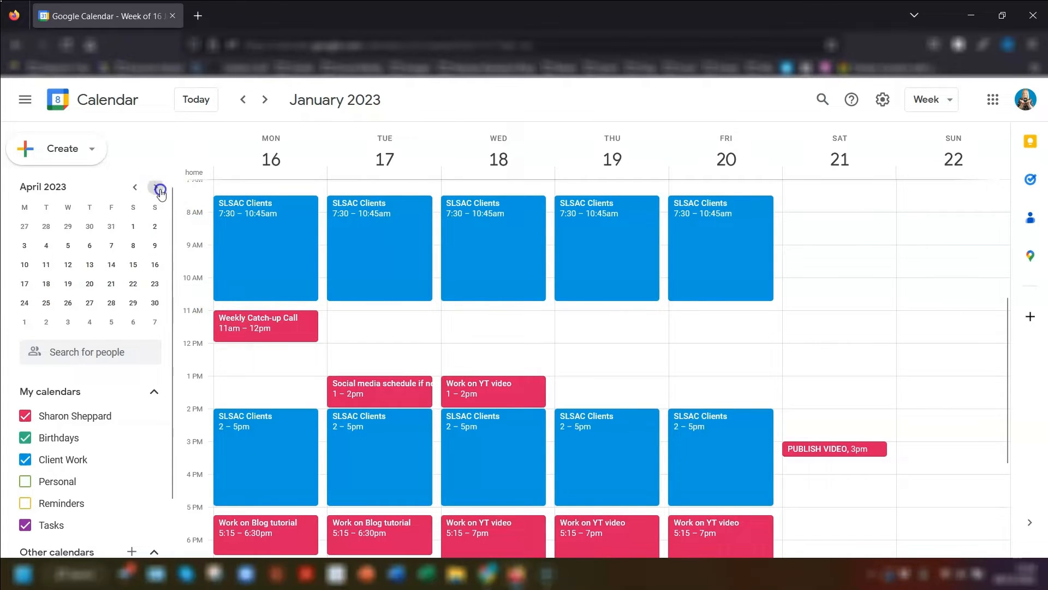
click(156, 186)
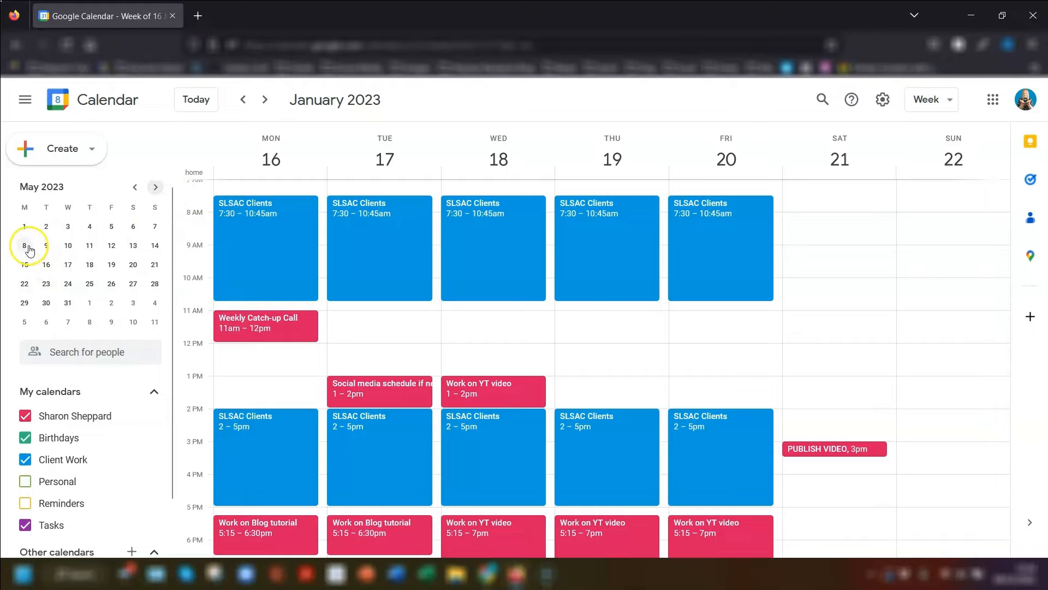
click(24, 246)
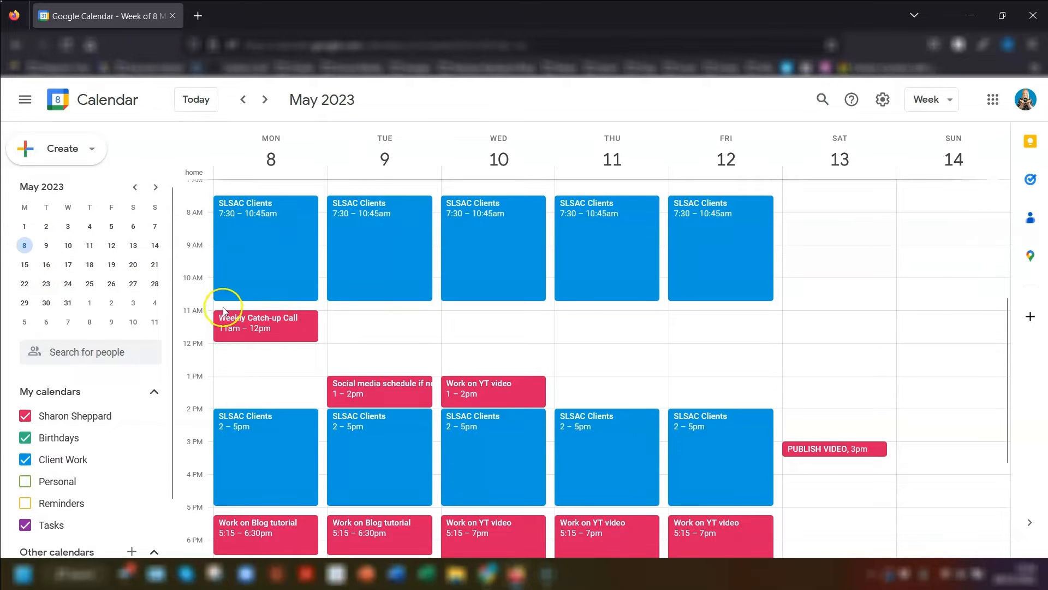
Step: Return to the current week and select the 26 December occurrence
click(196, 99)
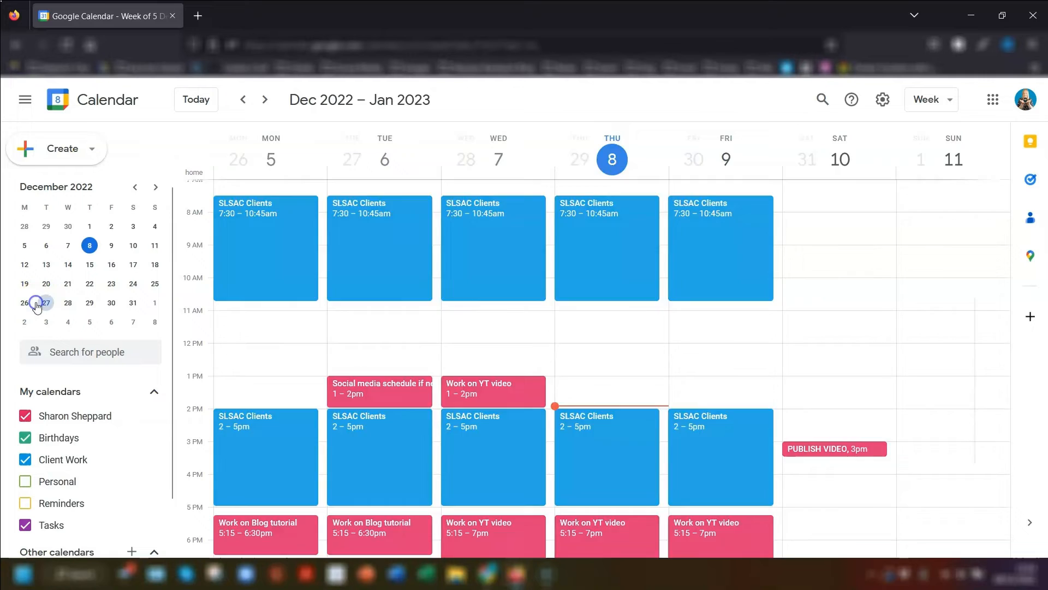
click(46, 303)
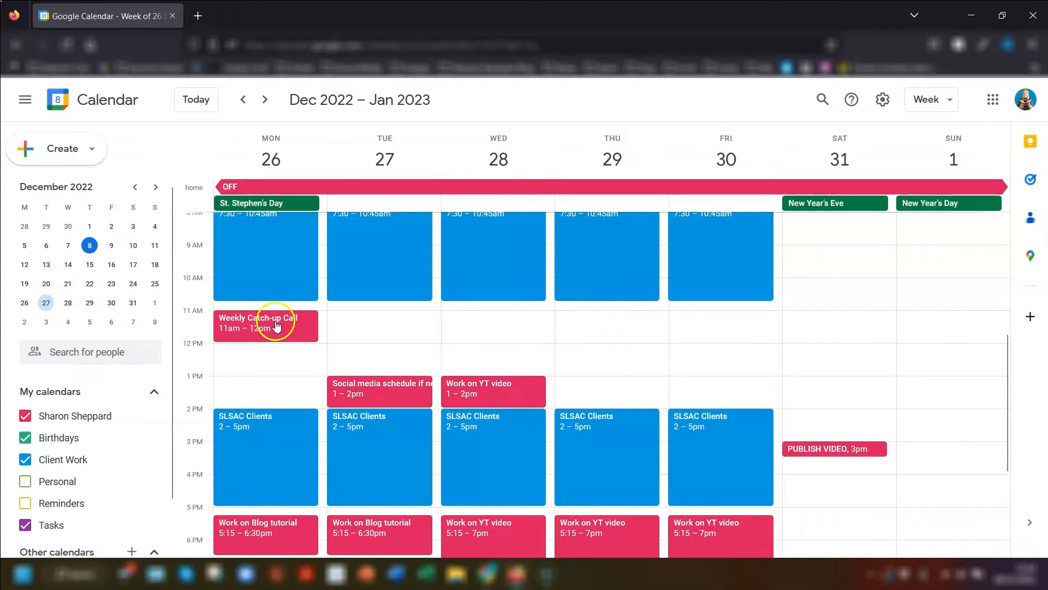
Step: Delete only the 26 December occurrence, keeping the rest of the series
click(265, 323)
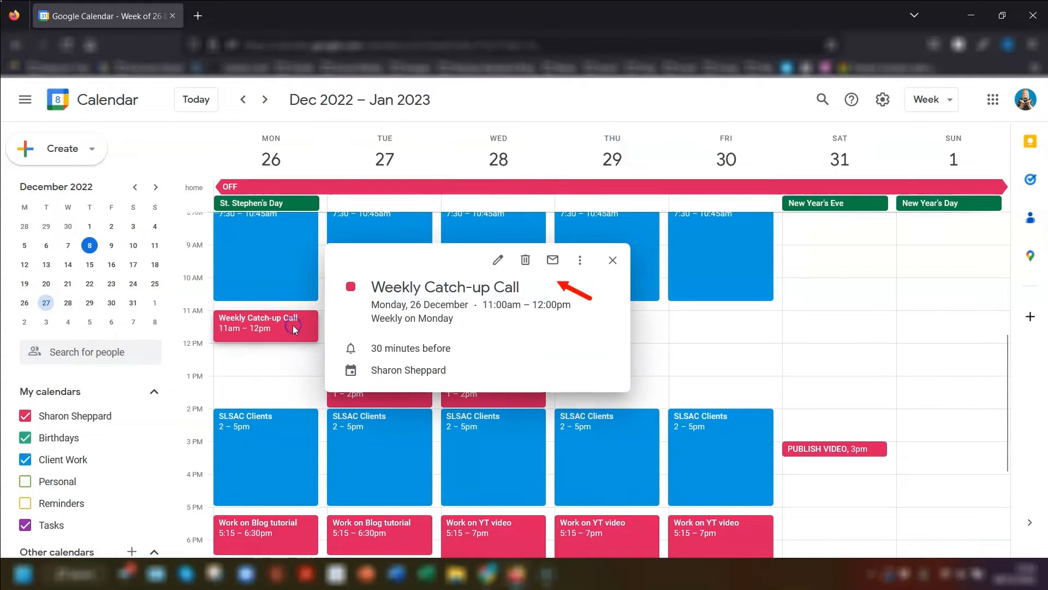
click(526, 259)
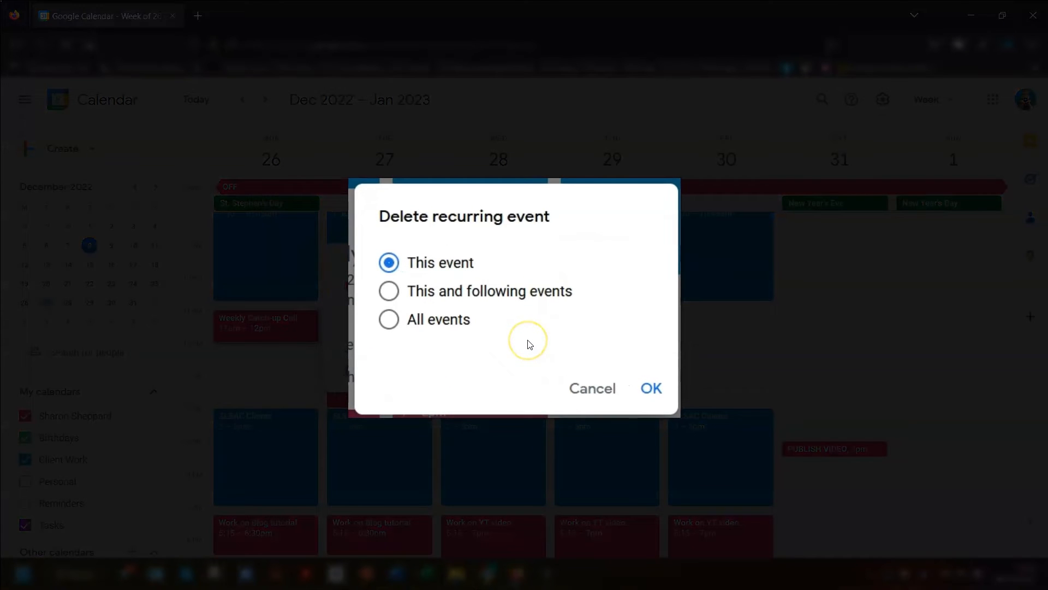
mouse_move(563, 255)
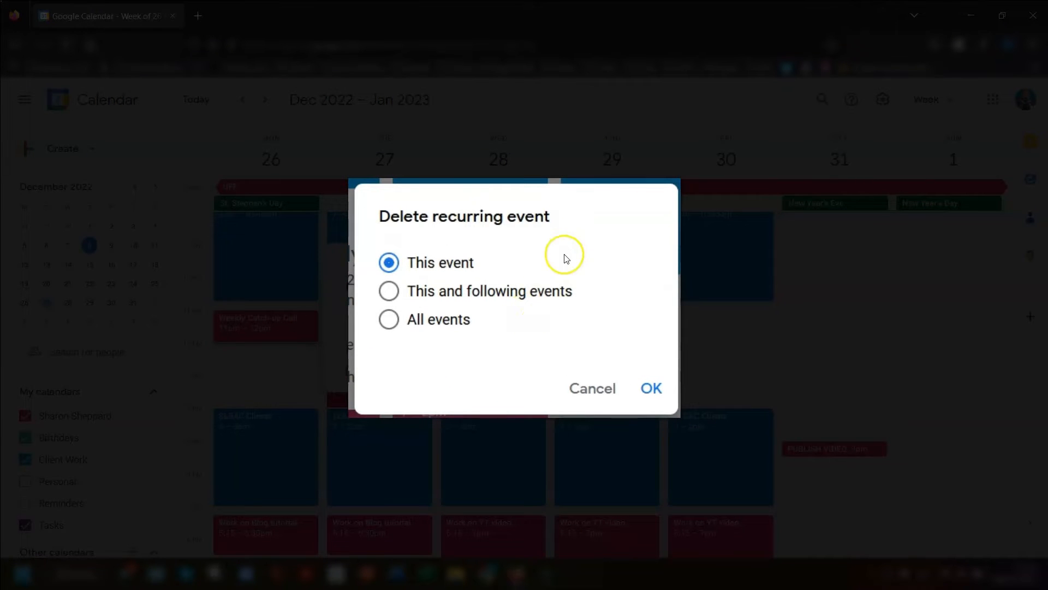
mouse_move(454, 344)
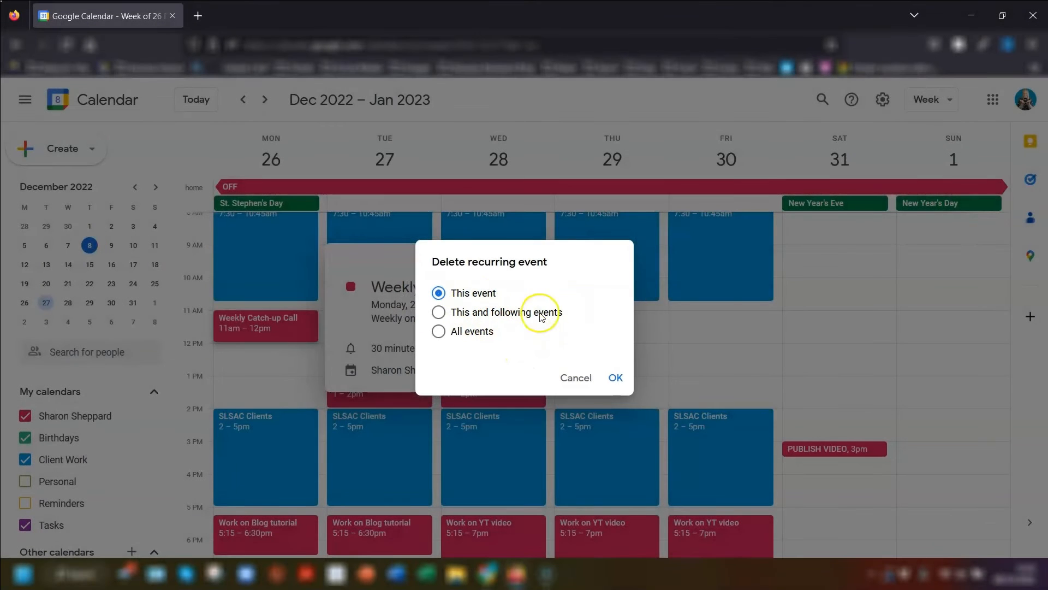
click(615, 377)
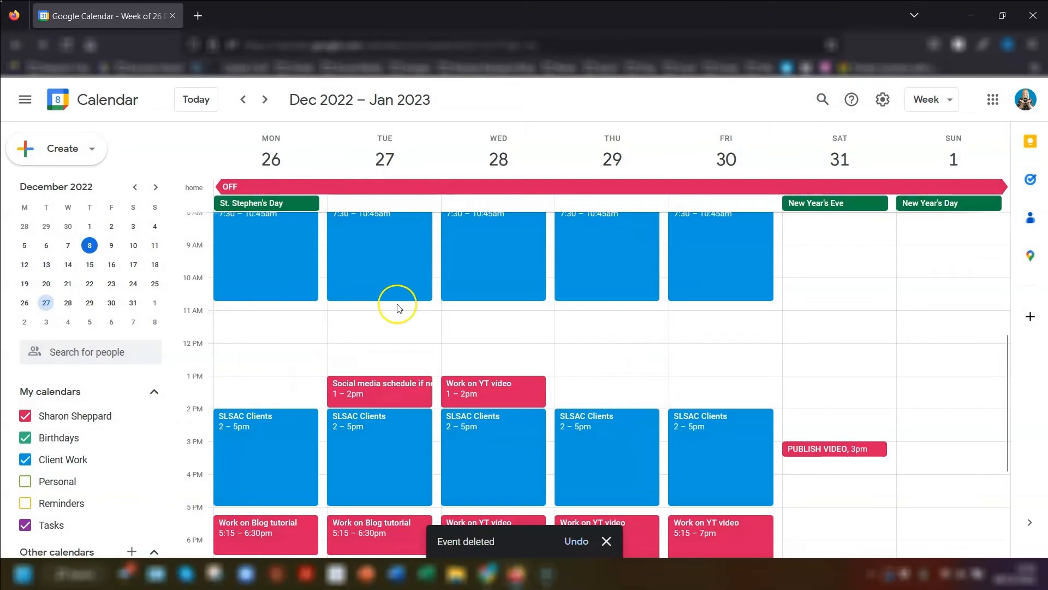
mouse_move(266, 321)
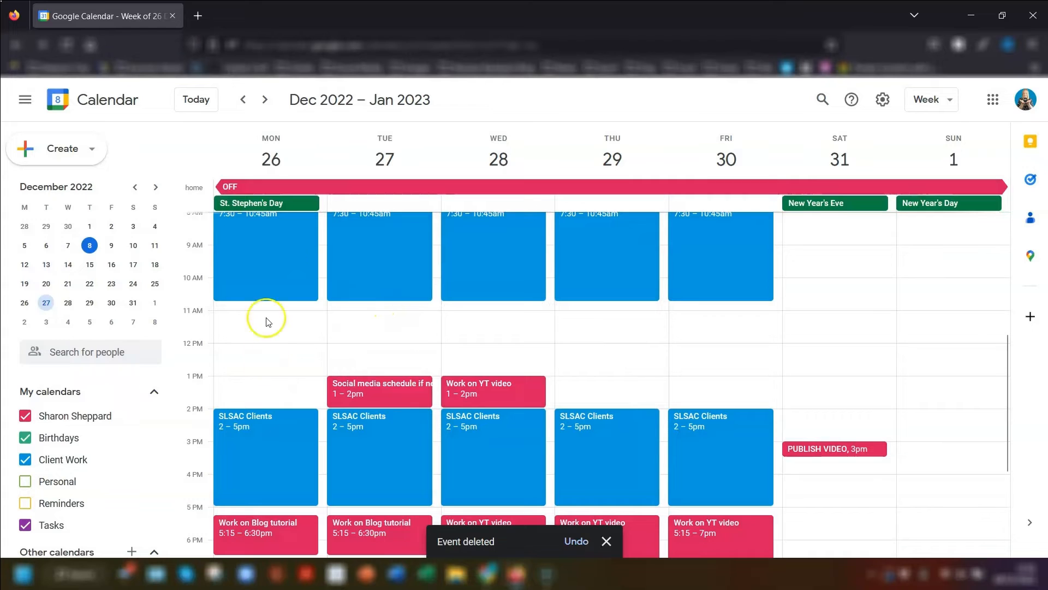
Step: Jump to the week of 9 January 2023 to confirm the call still appears on Monday
click(155, 187)
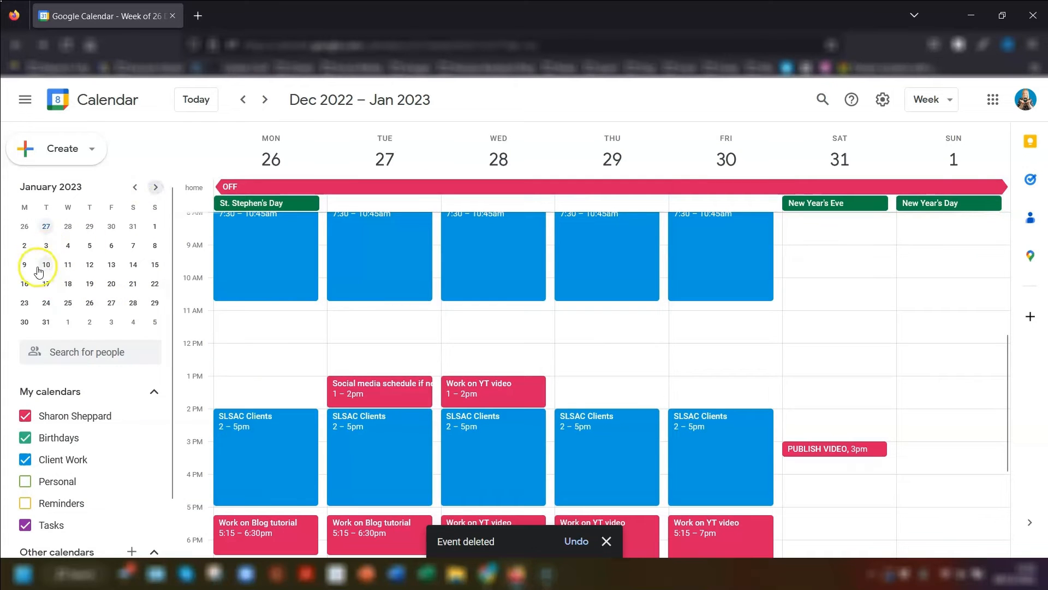
click(24, 265)
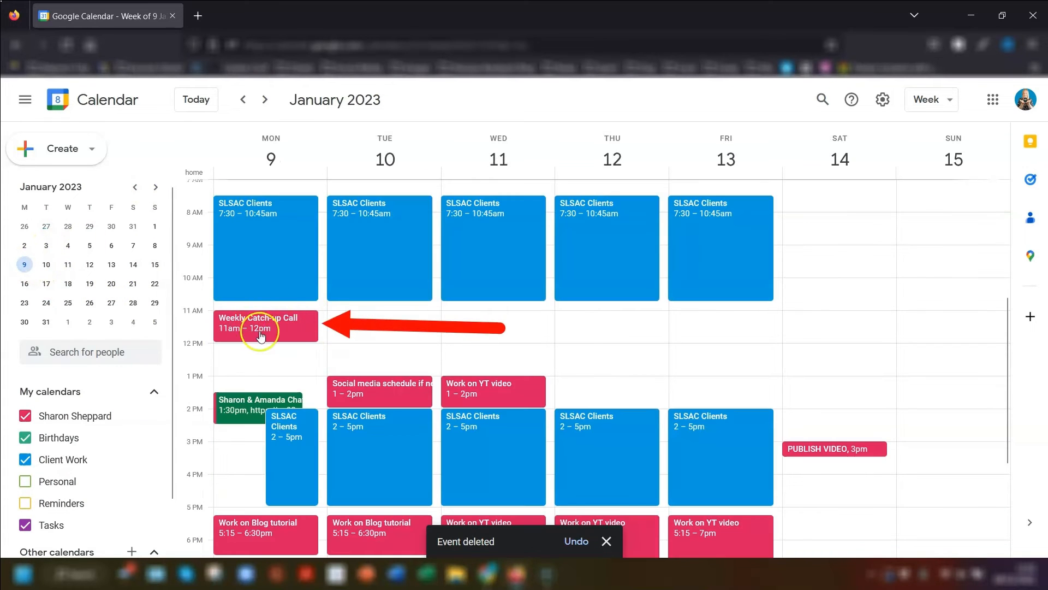
click(242, 99)
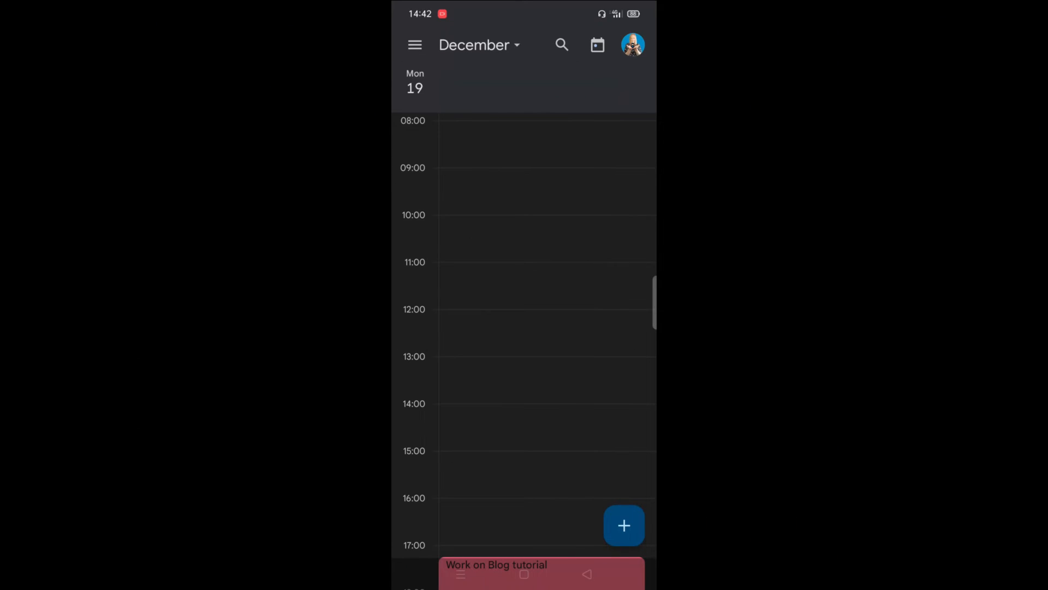
Step: Create 'Weekly catch-up call' on Monday 19 December, 11:00–12:00, and bring up its repeat options
click(542, 273)
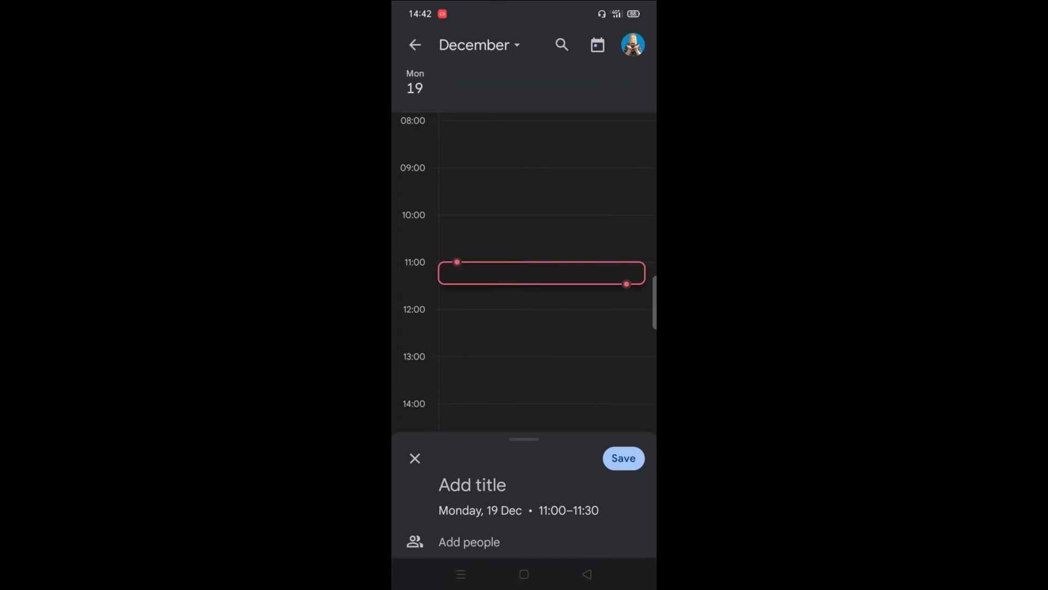
text(Weekly catch-up call)
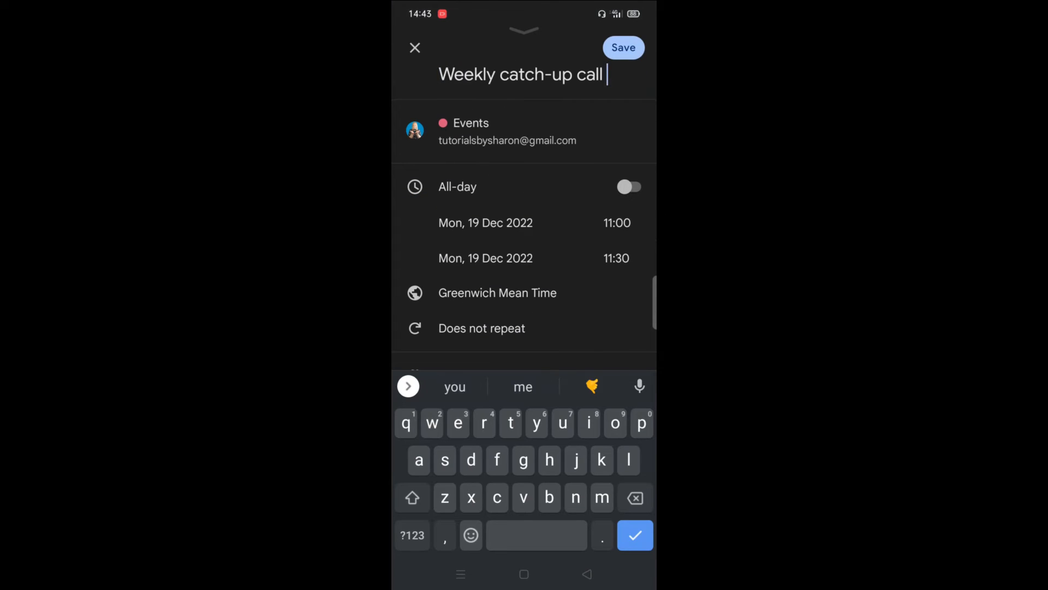
click(633, 535)
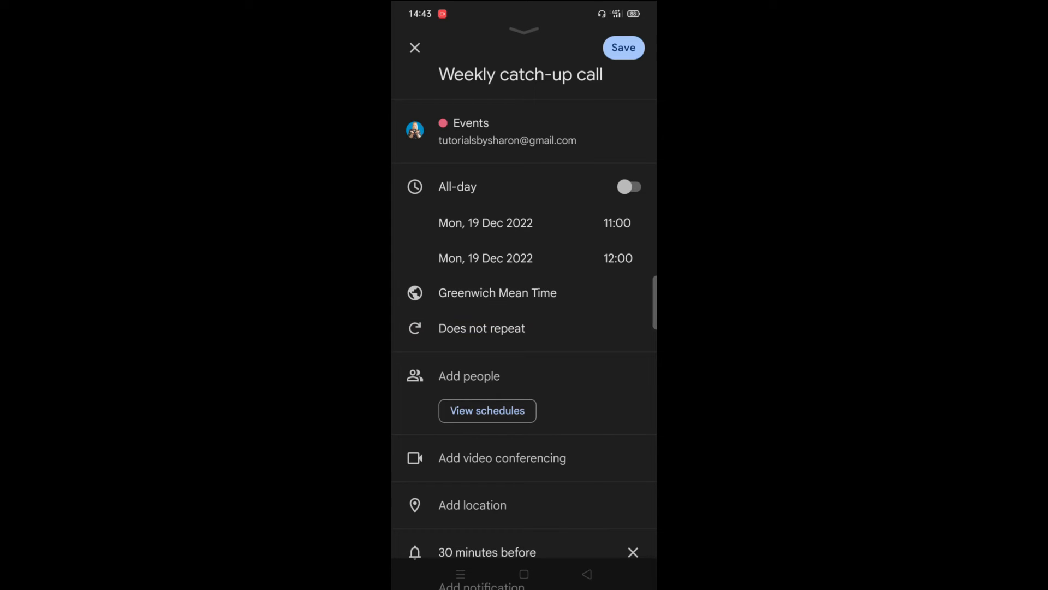
click(482, 327)
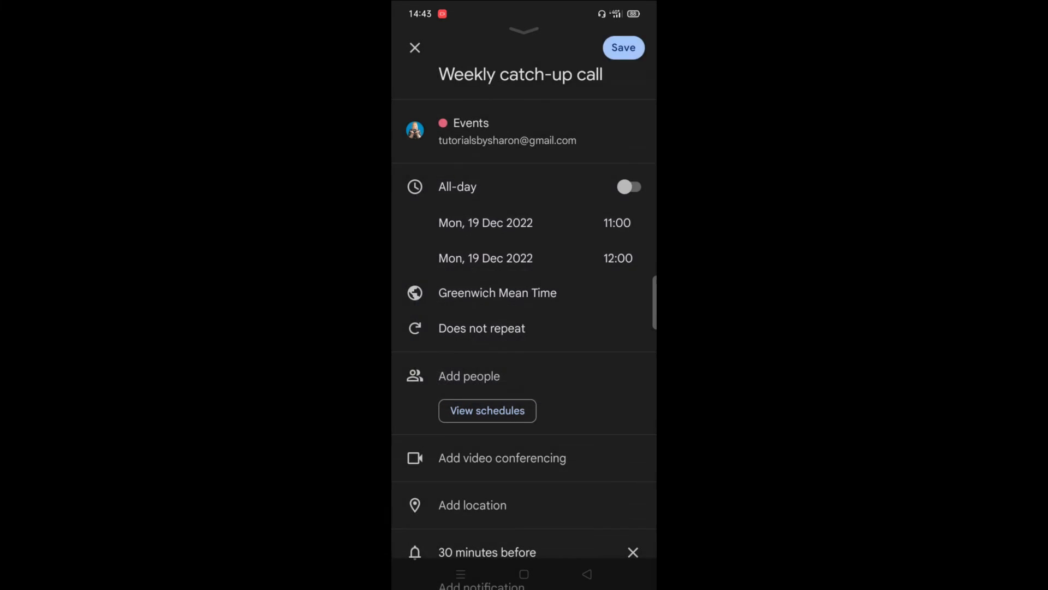
click(482, 327)
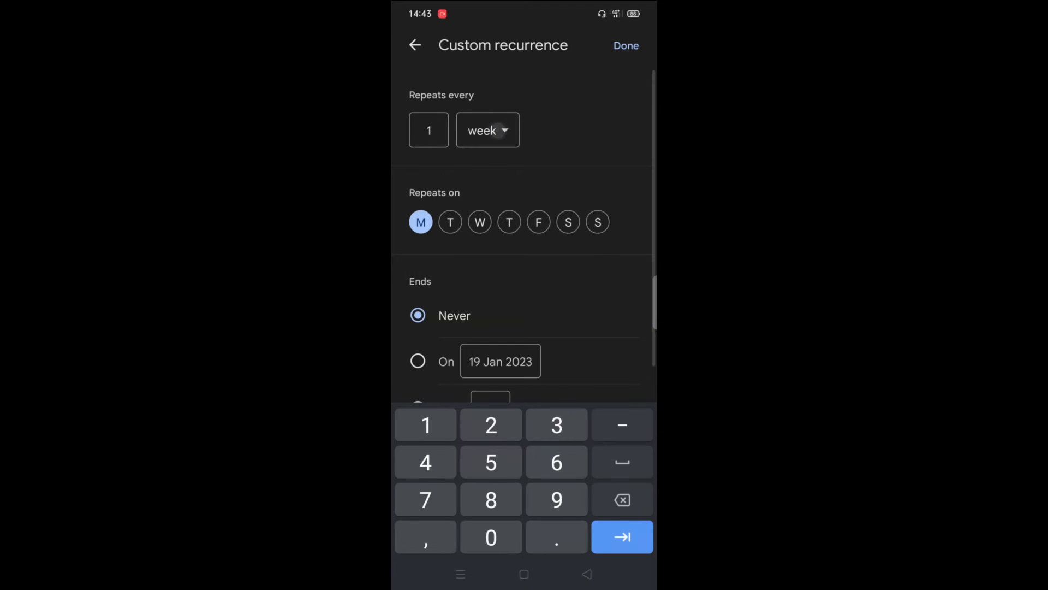
Step: Set custom recurrence to every 1 week on Monday, ending never, and apply it
click(487, 130)
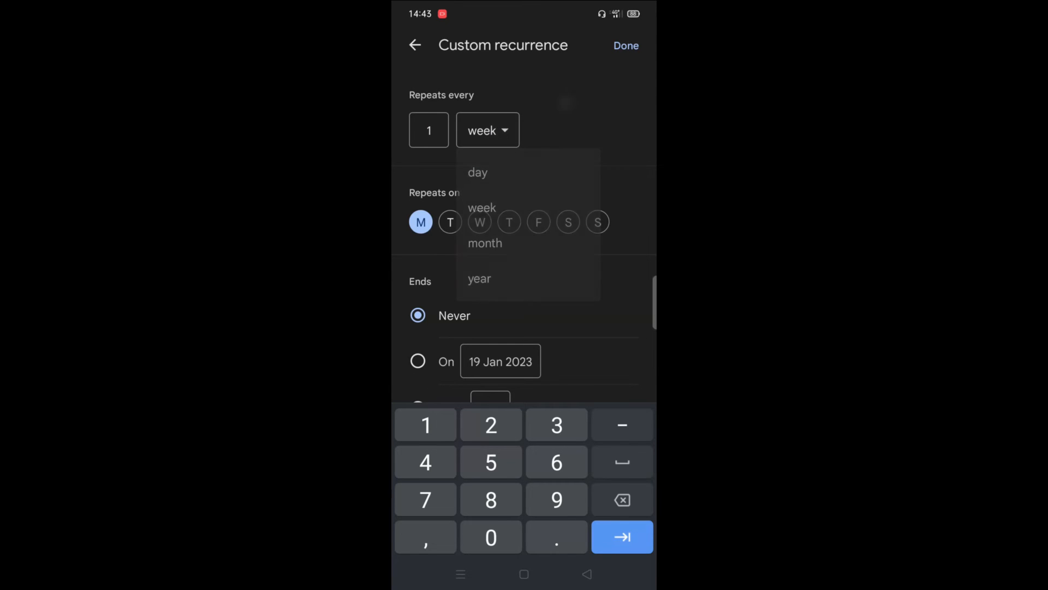
click(481, 207)
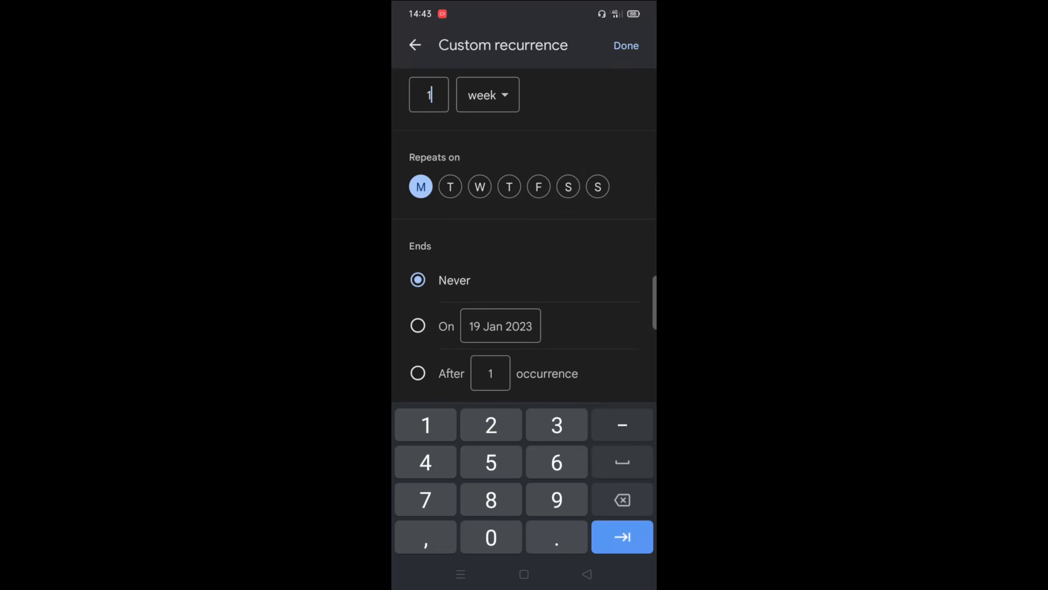
click(419, 325)
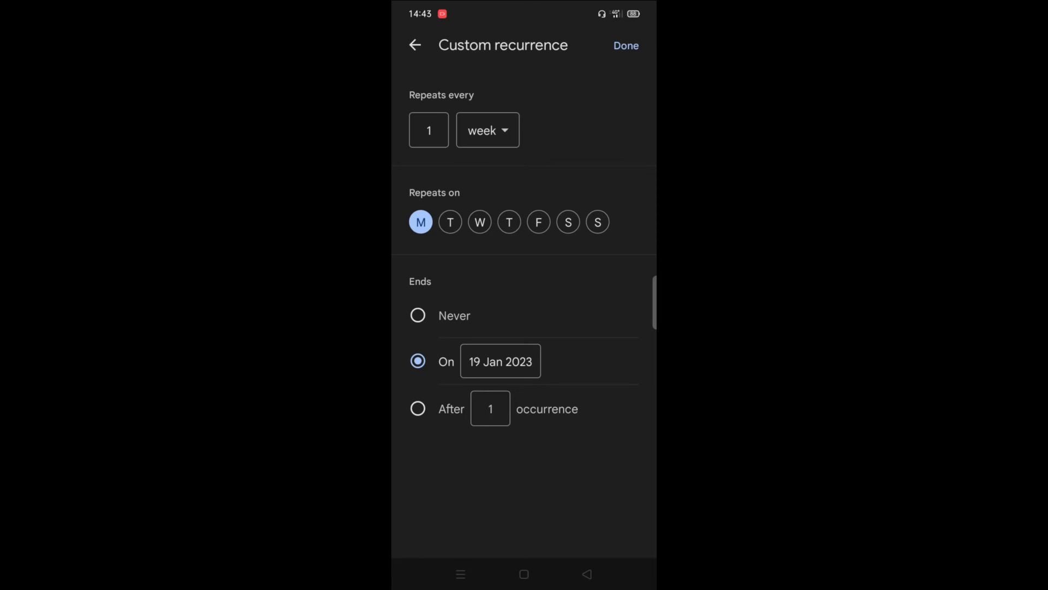
click(418, 314)
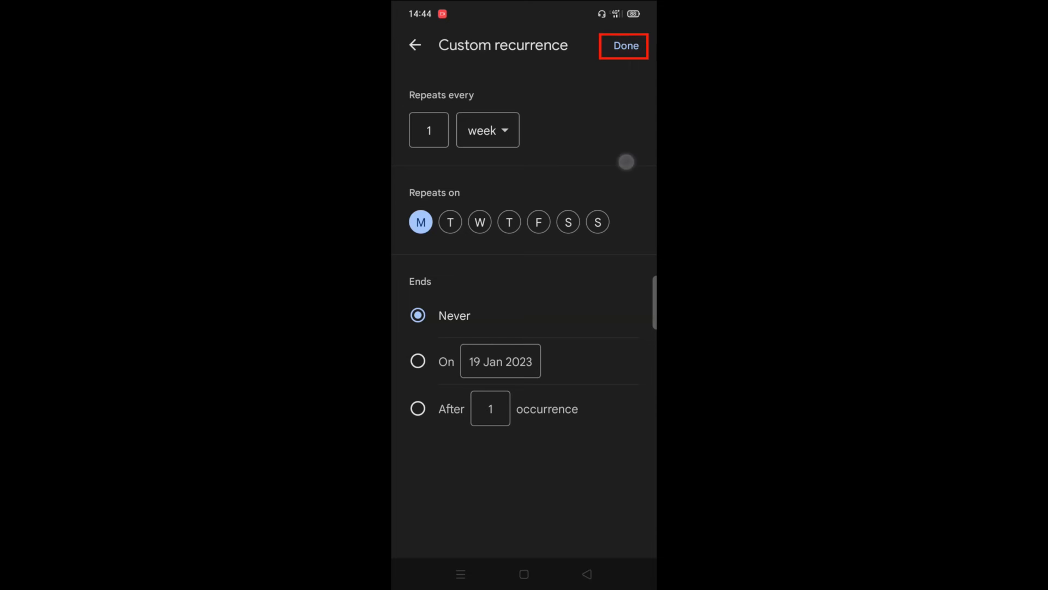
click(623, 45)
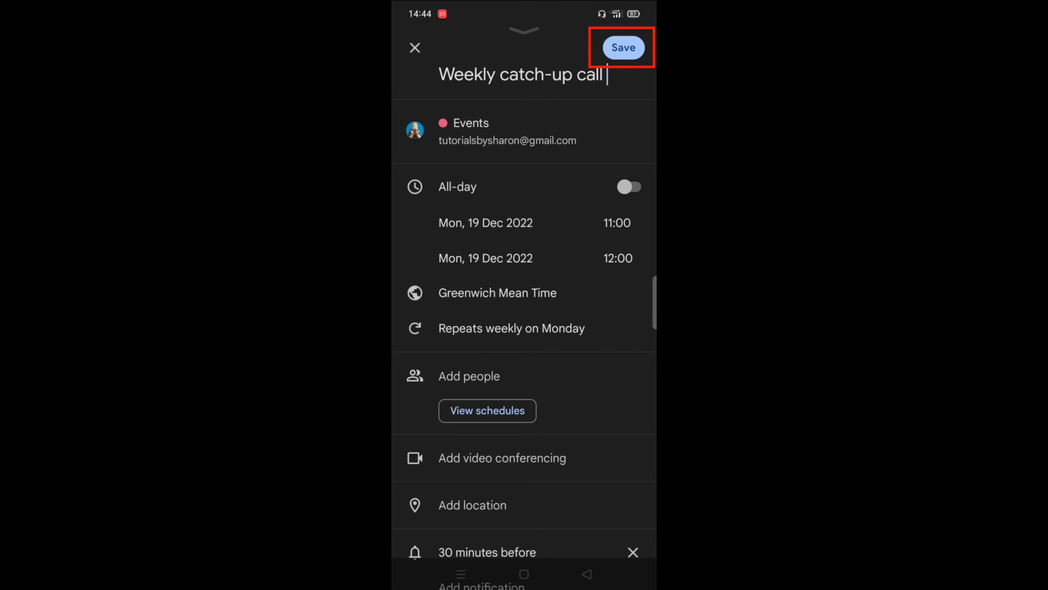
Step: Save the recurring call and check Mondays 13 February and 26 December for it
click(621, 47)
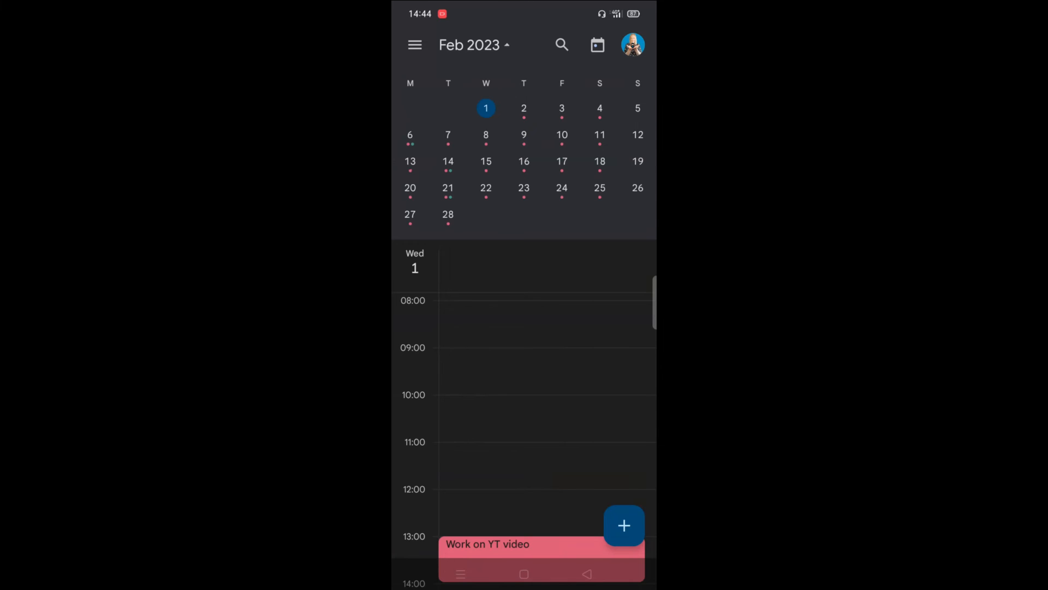
click(410, 161)
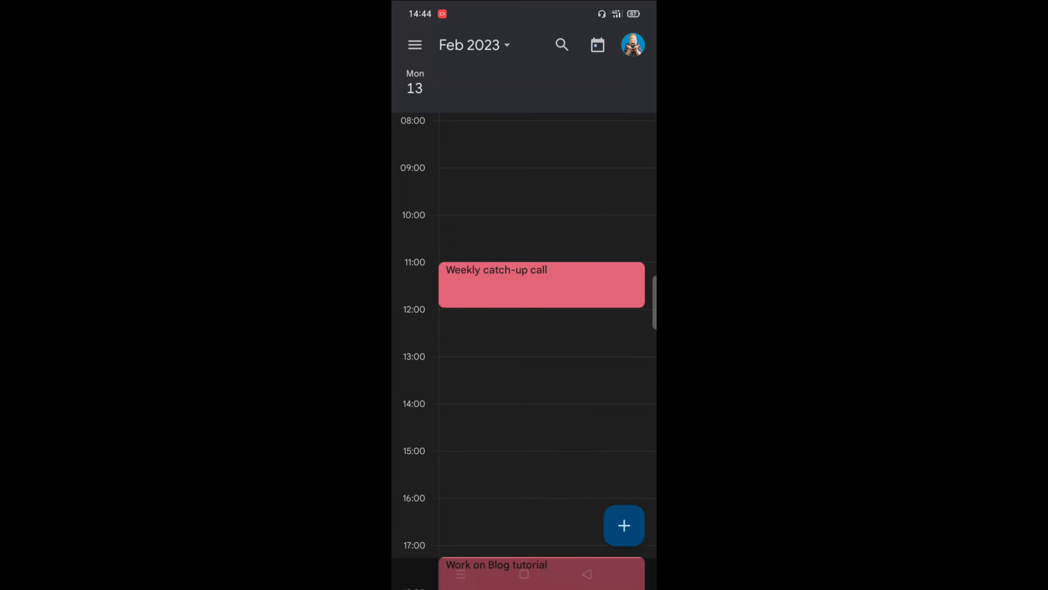
click(472, 45)
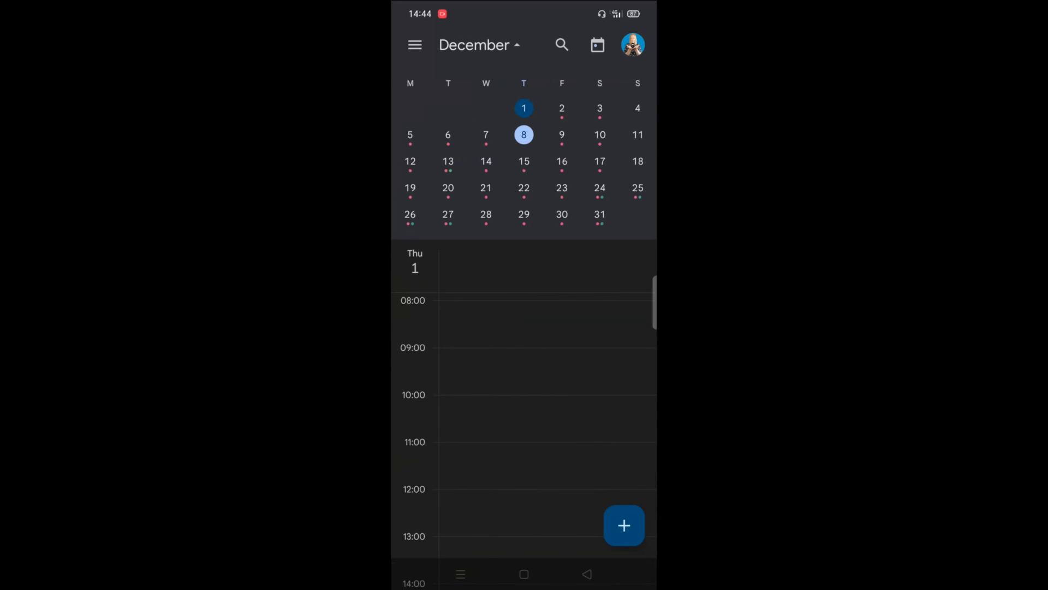
click(410, 214)
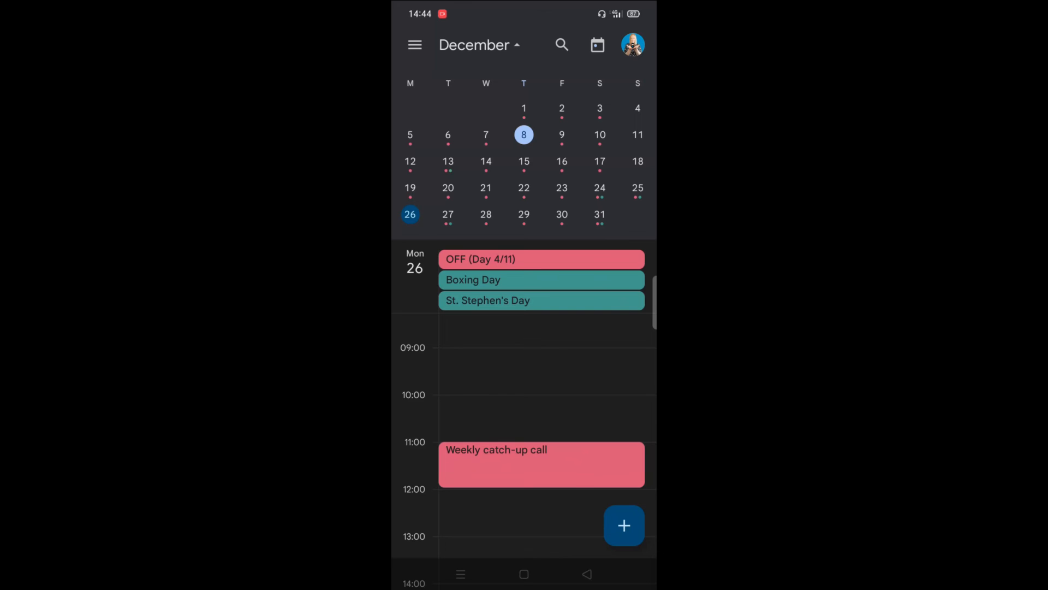
scroll(down, 3)
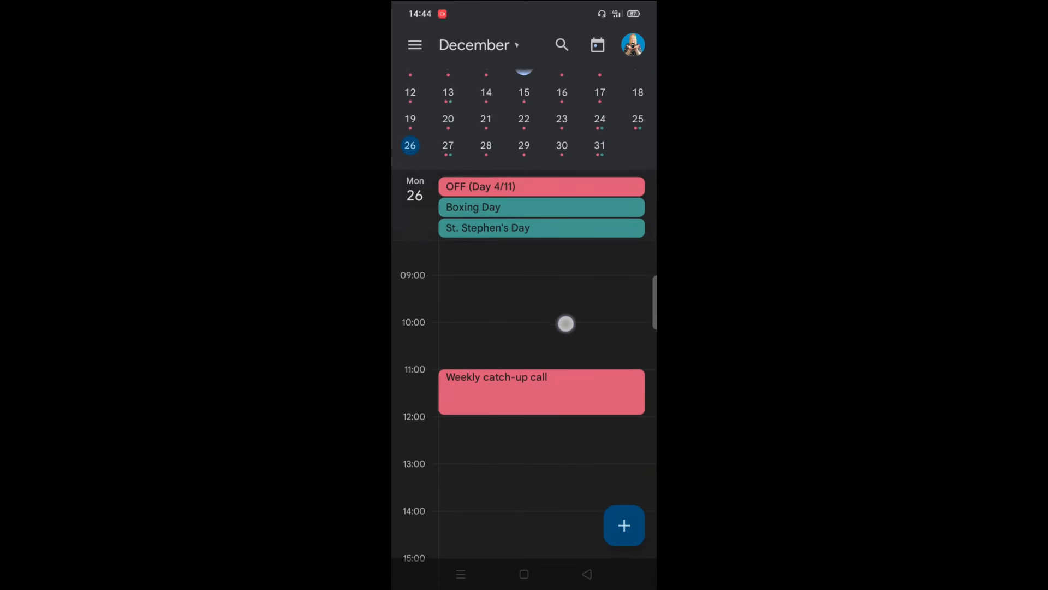
scroll(up, 3)
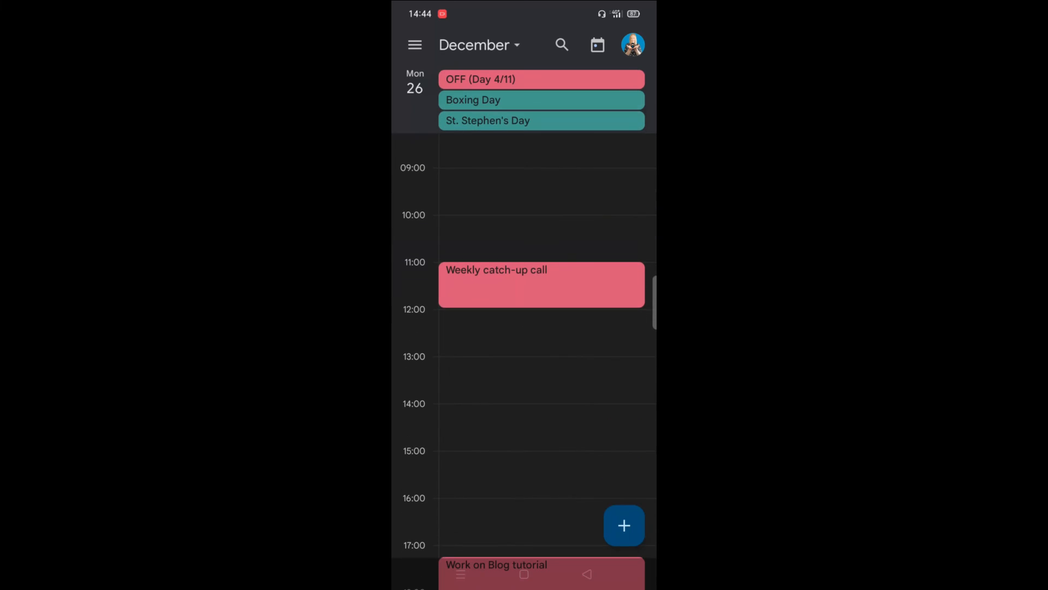
Step: Start deleting the 26 December call, bringing up the this/following/all events prompt
click(542, 284)
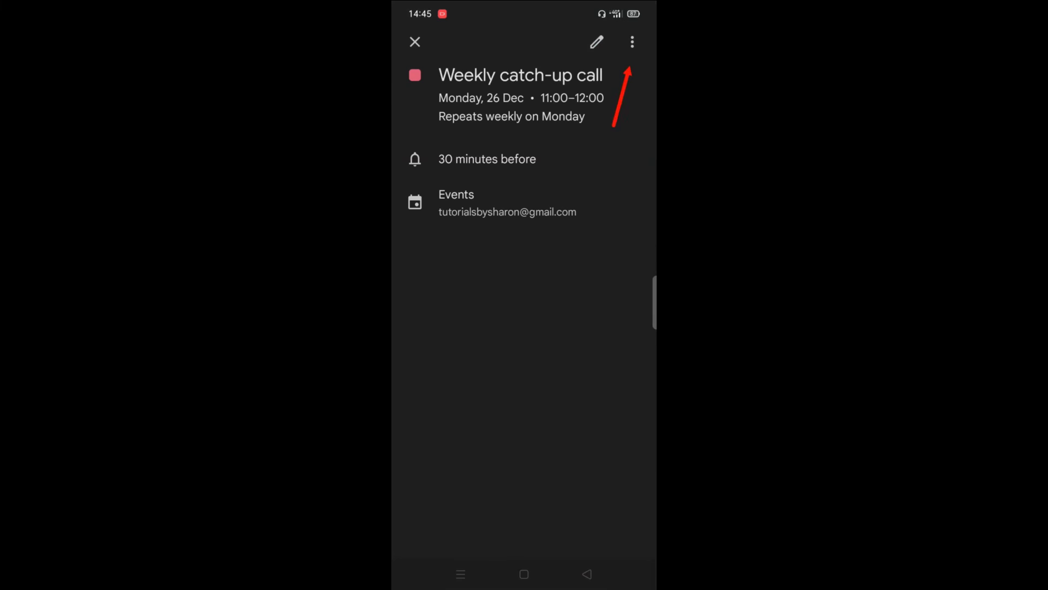
click(632, 41)
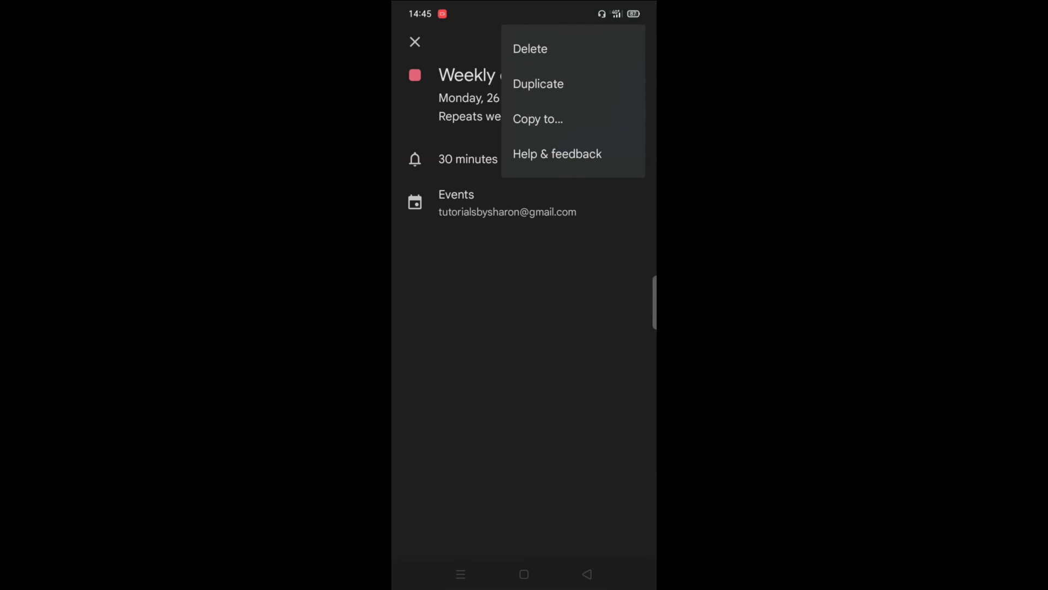
click(529, 48)
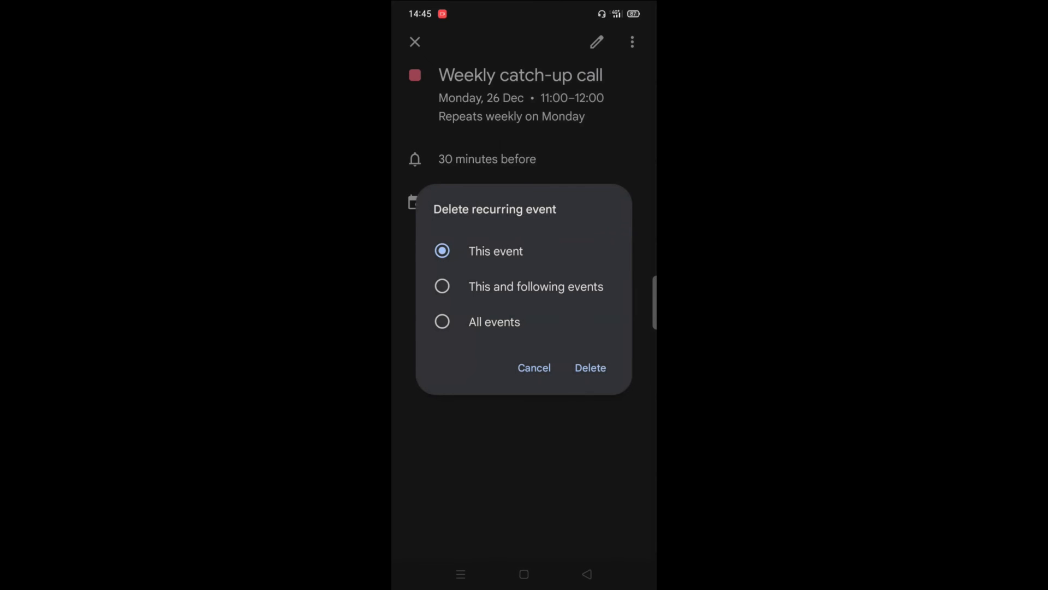